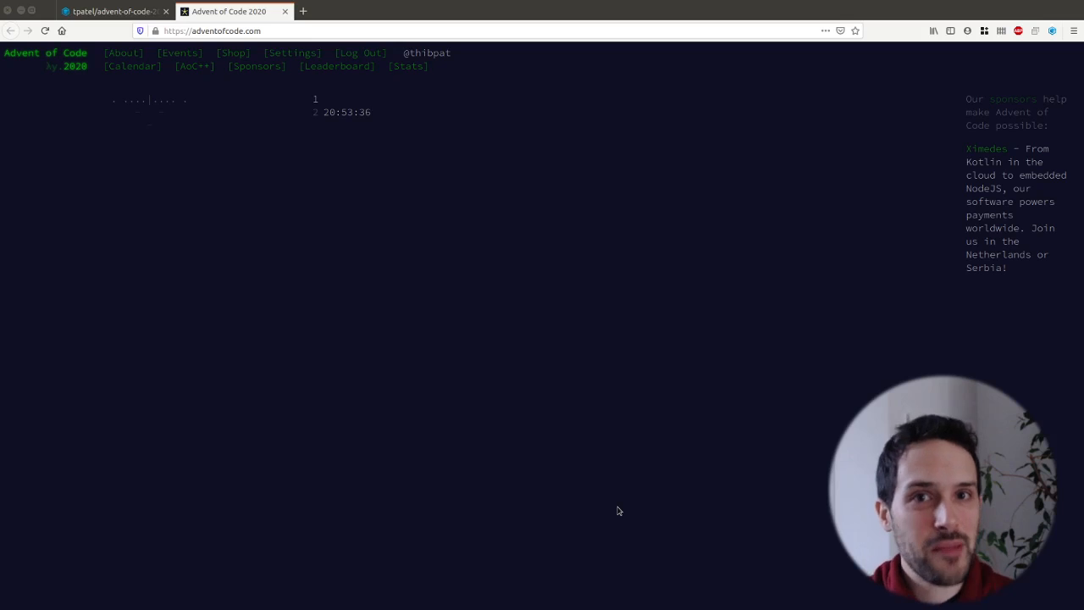
{"action": "mouse_move", "coordinate": [625, 496]}
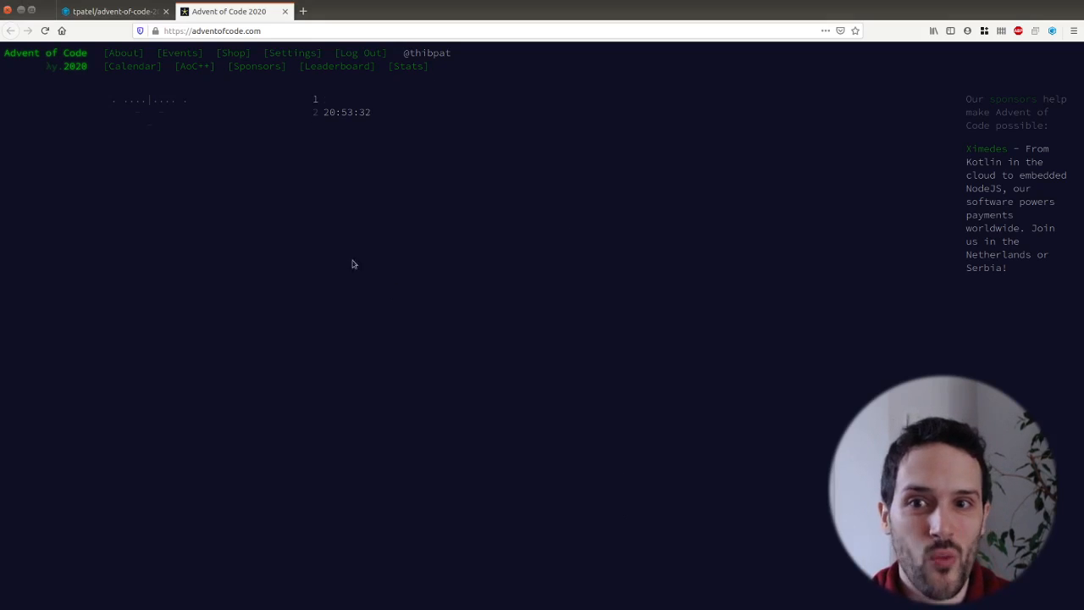
{"action": "mouse_move", "coordinate": [241, 161]}
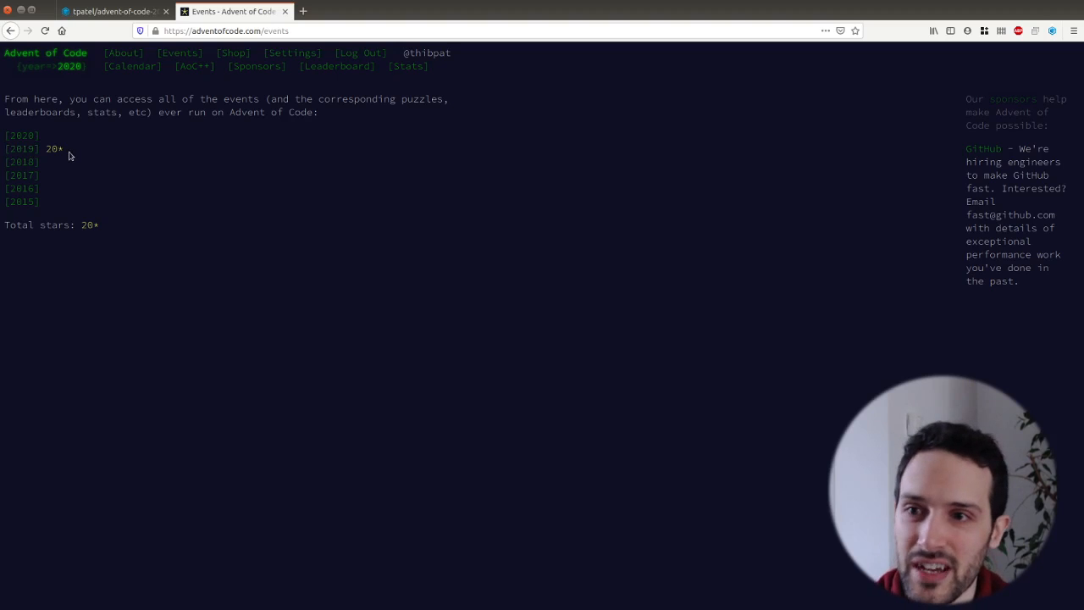
{"action": "mouse_move", "coordinate": [31, 88]}
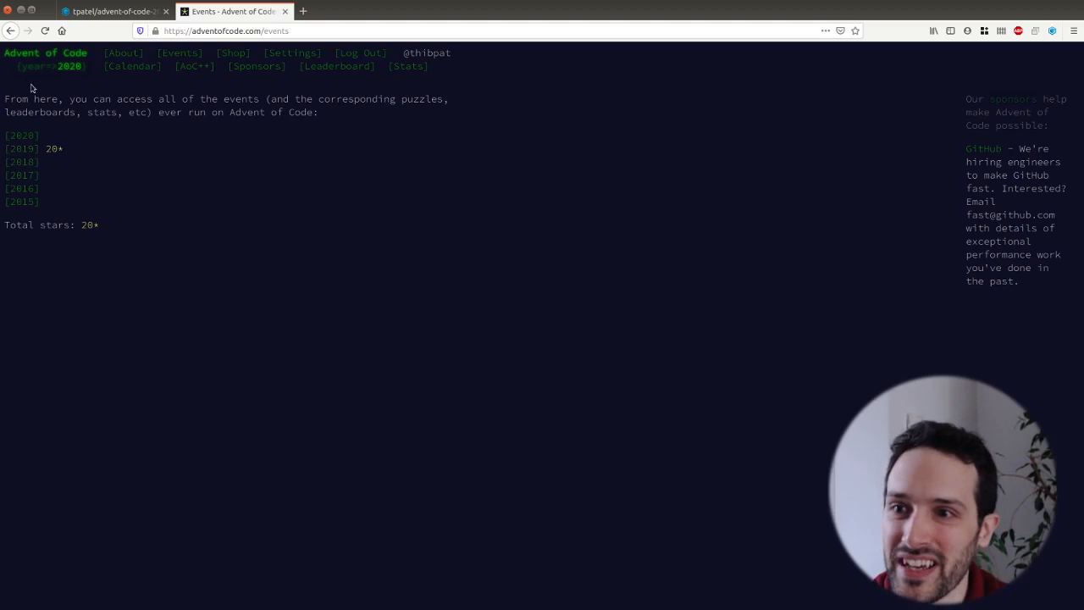
Step: Open the 2020 Day 1 puzzle and highlight the 2020 target sum and the example numbers
{"action": "left_click", "coordinate": [21, 135]}
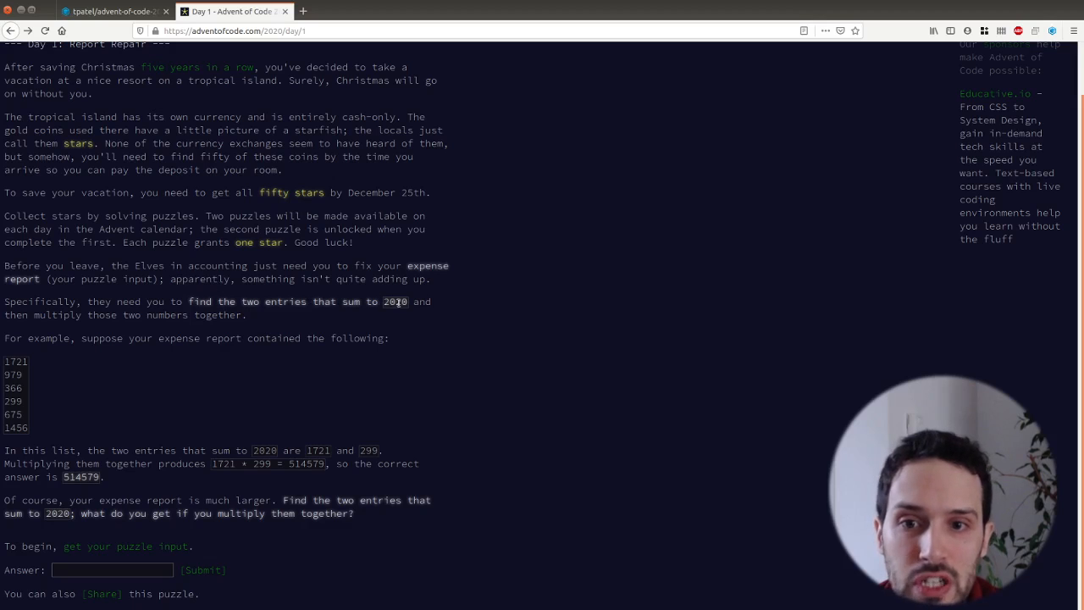
{"action": "double_click", "coordinate": [394, 301]}
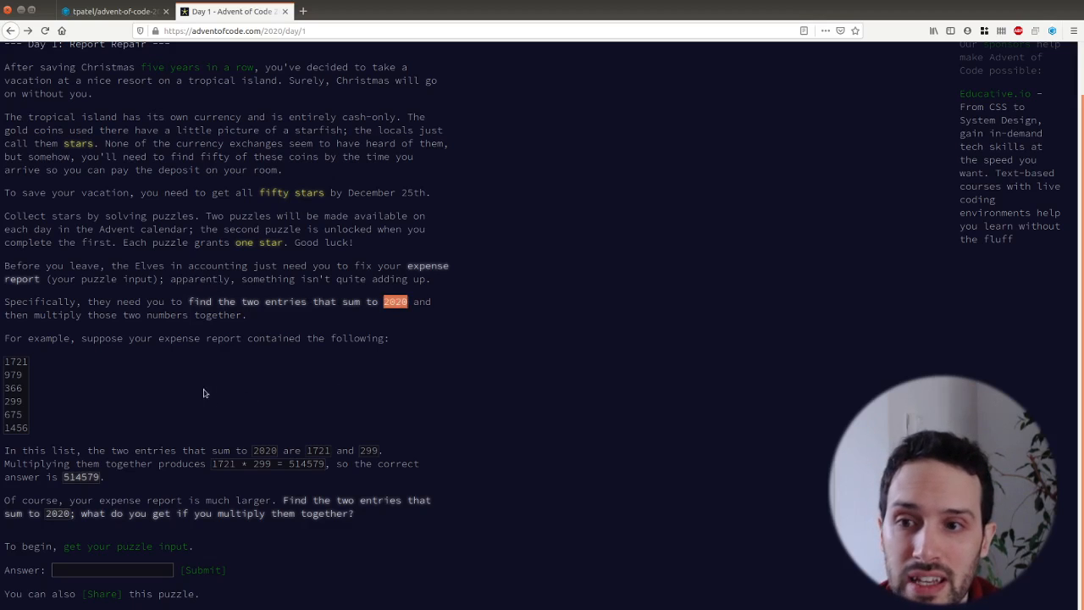
{"action": "mouse_move", "coordinate": [131, 379]}
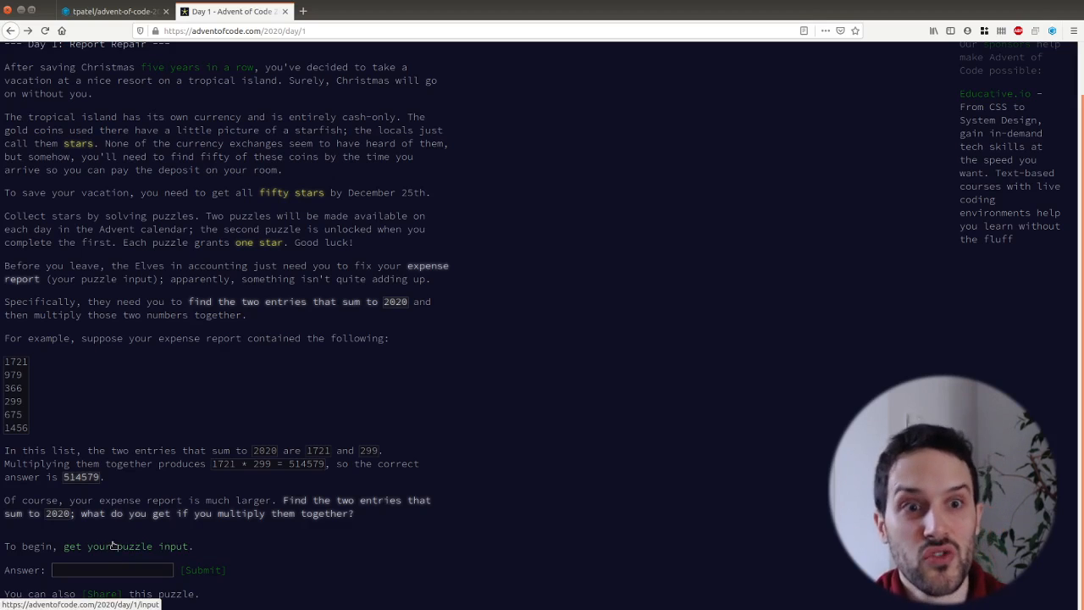
{"action": "double_click", "coordinate": [15, 427]}
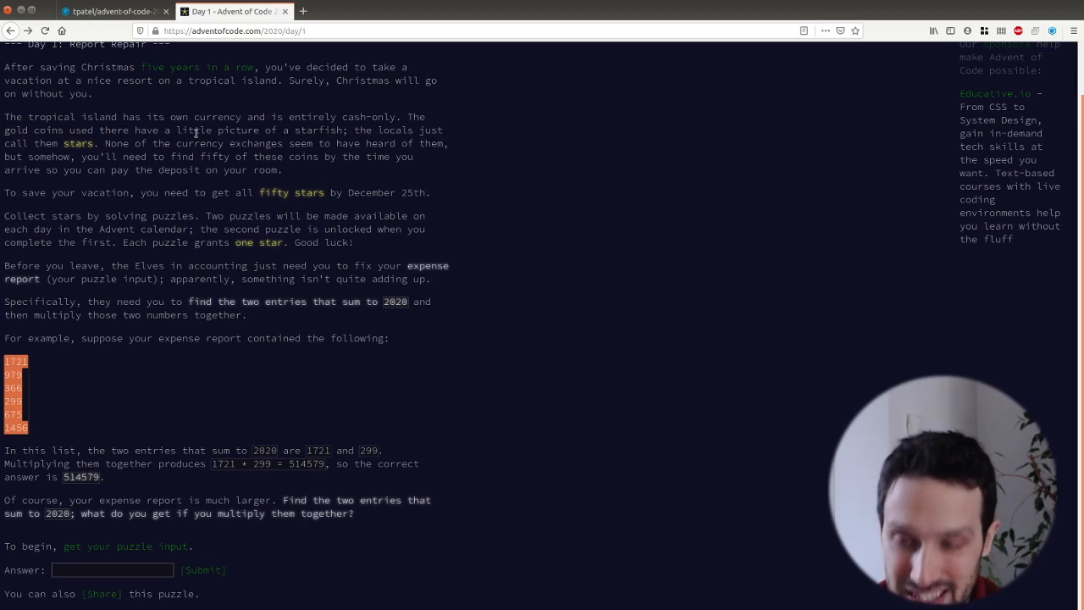
{"action": "left_click", "coordinate": [115, 11]}
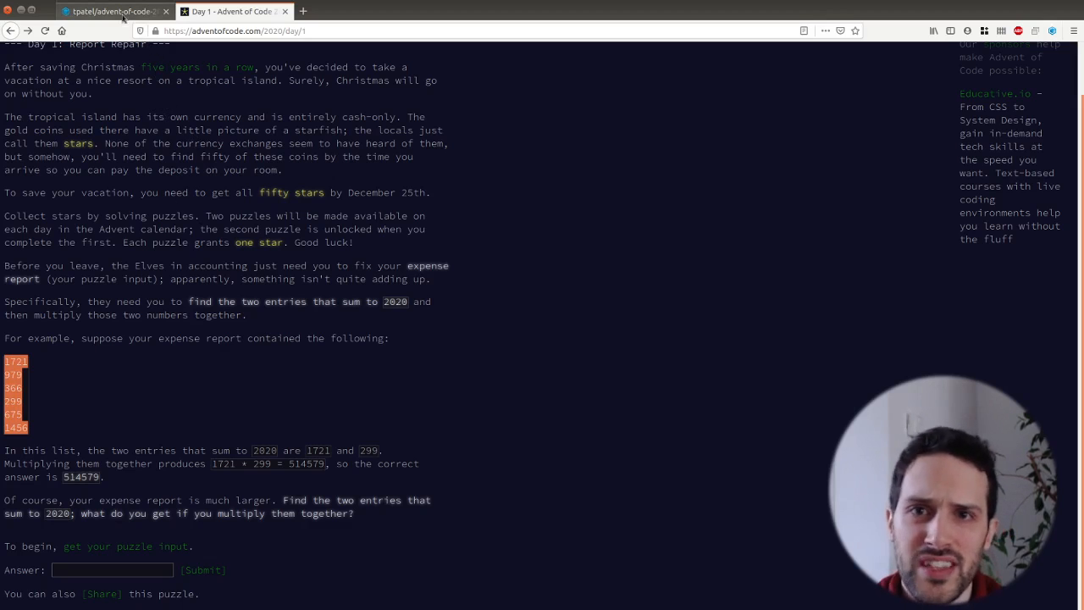
Step: Run node day1.js in the workspace terminal, printing 'hello world' from day1.txt
{"action": "left_click", "coordinate": [111, 11]}
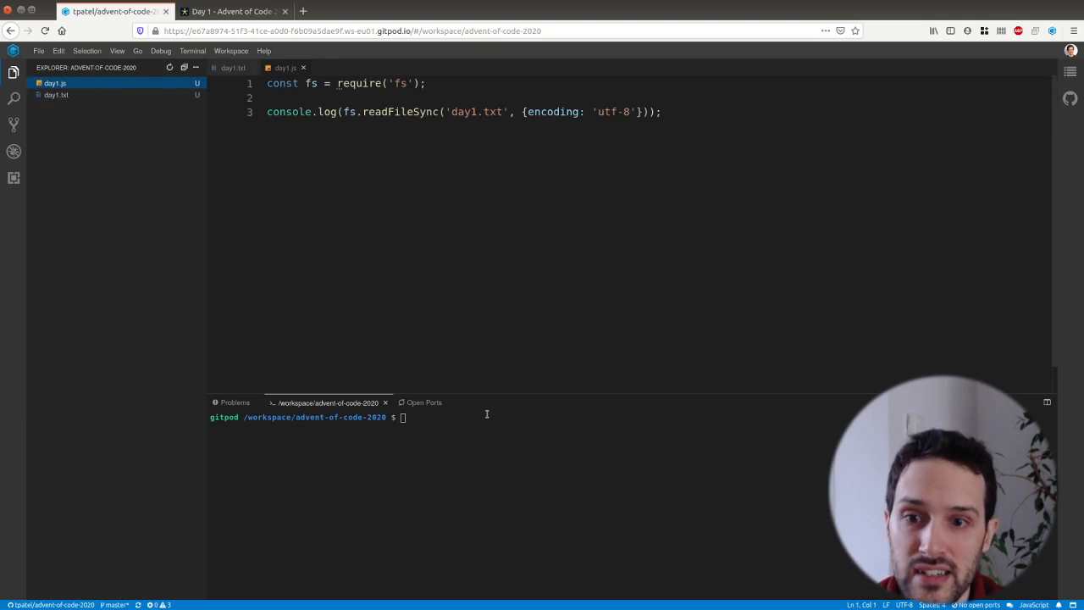
{"action": "type", "text": "node"}
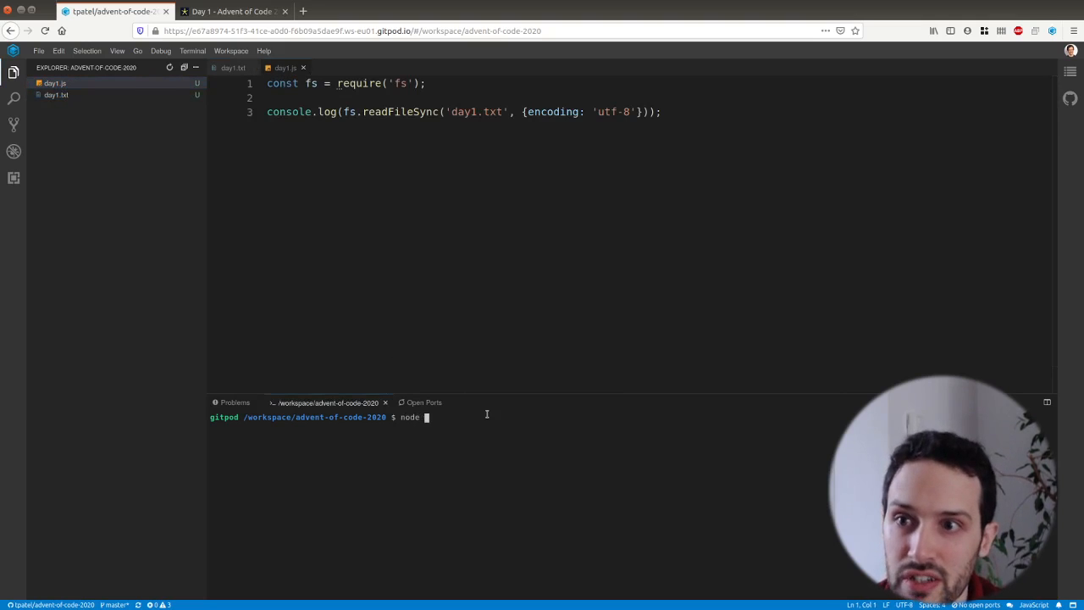
{"action": "type", "text": "day1.js"}
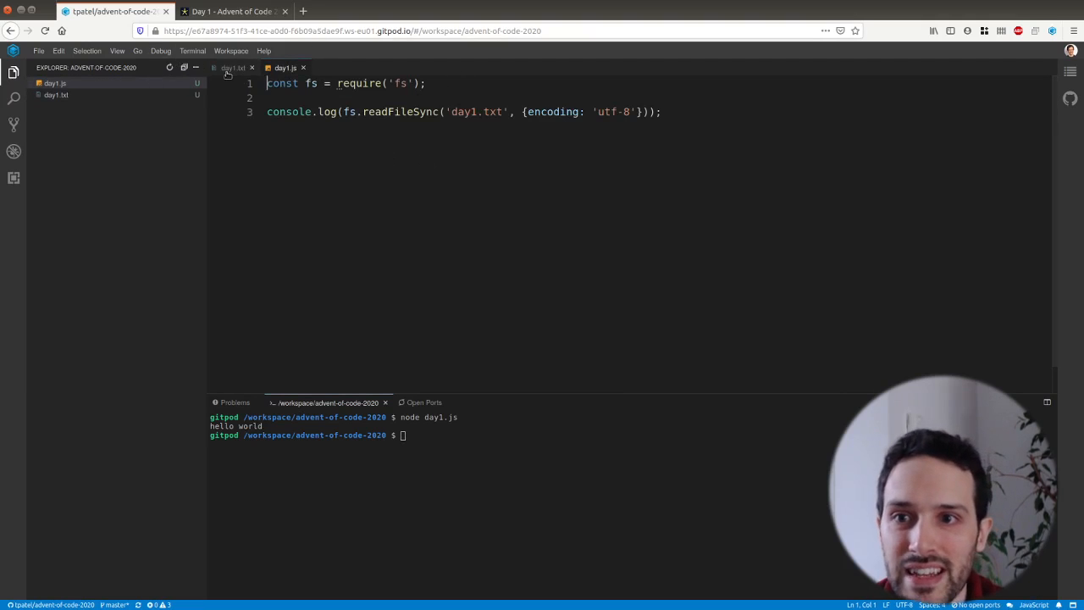
{"action": "left_click", "coordinate": [230, 68]}
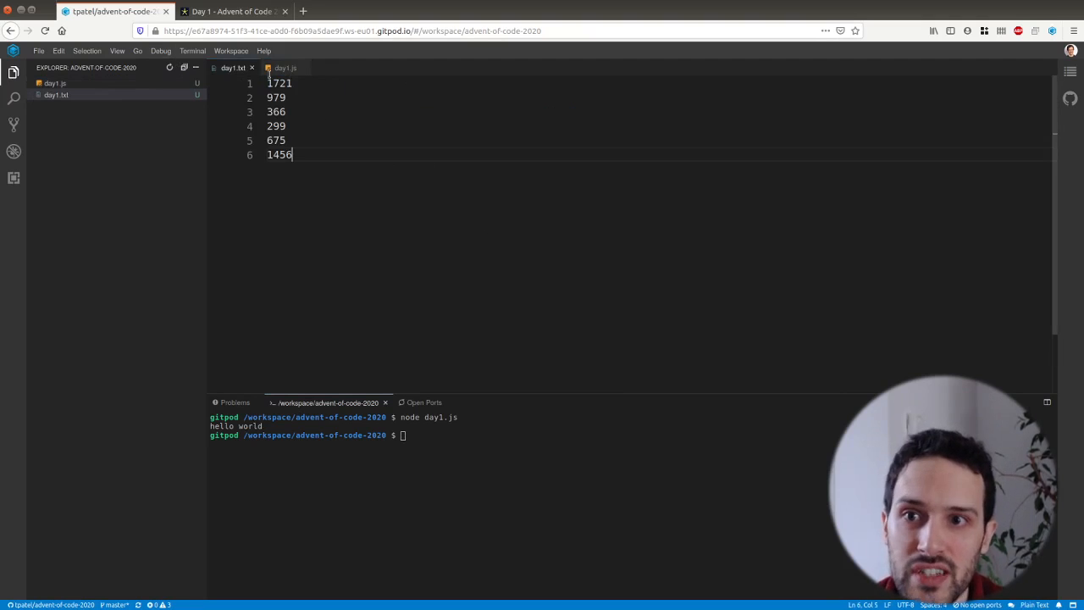
{"action": "left_click", "coordinate": [229, 11]}
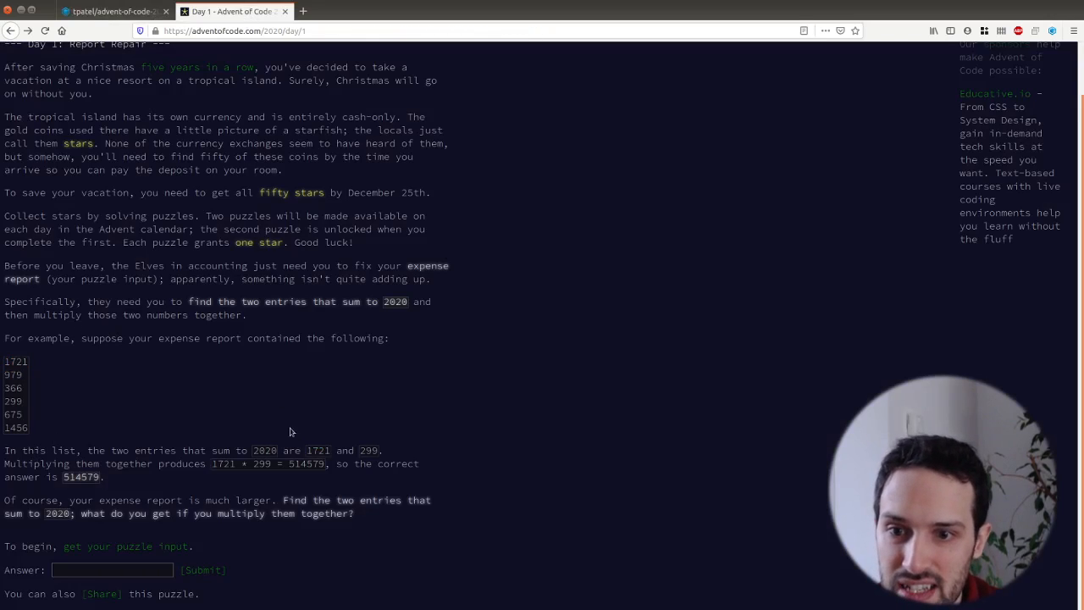
{"action": "left_click", "coordinate": [110, 11]}
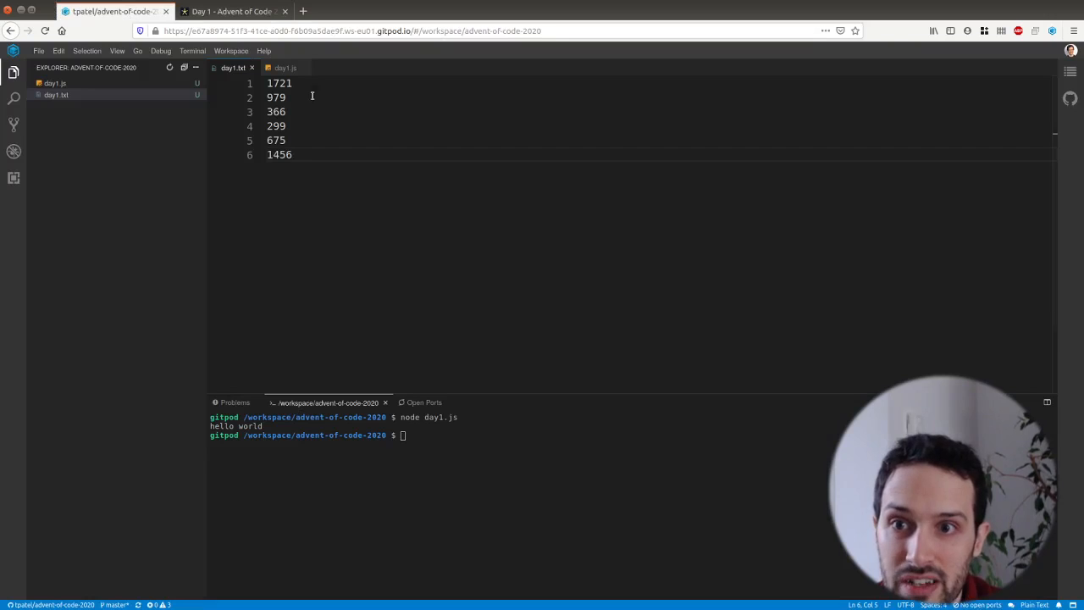
{"action": "left_click", "coordinate": [285, 66]}
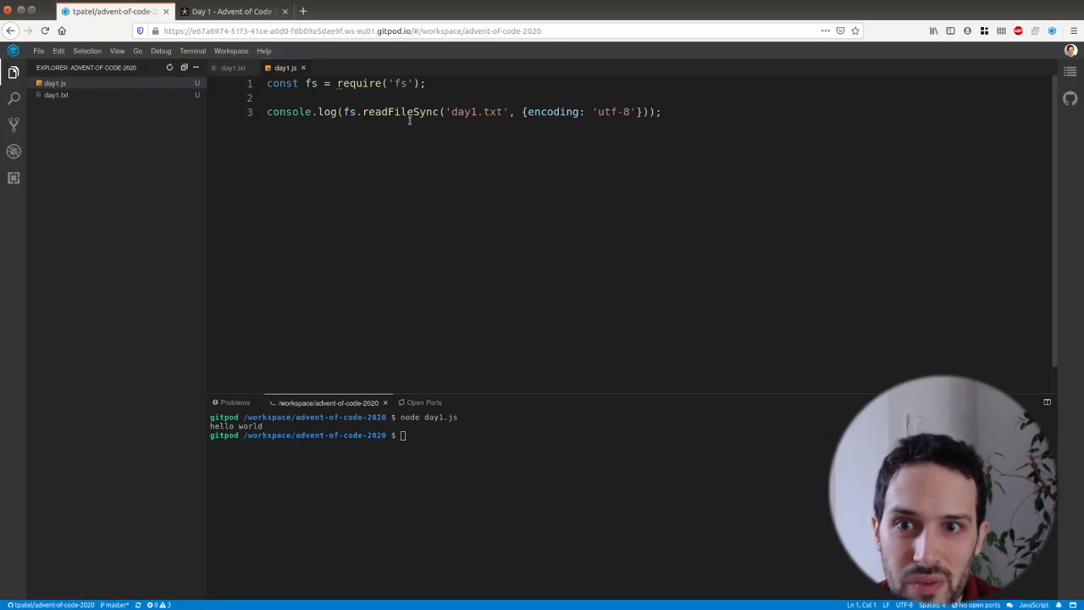
Step: Split the file contents into lines on '\n' and filter out empty lines
{"action": "left_click_drag", "start_coordinate": [311, 112], "coordinate": [648, 111]}
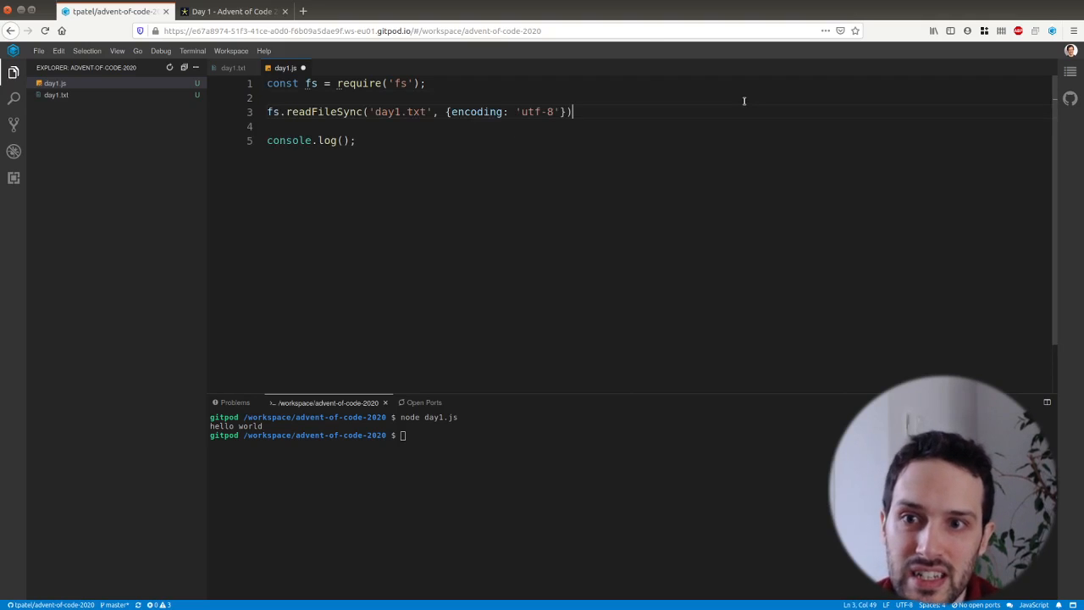
{"action": "type", "text": ".splti"}
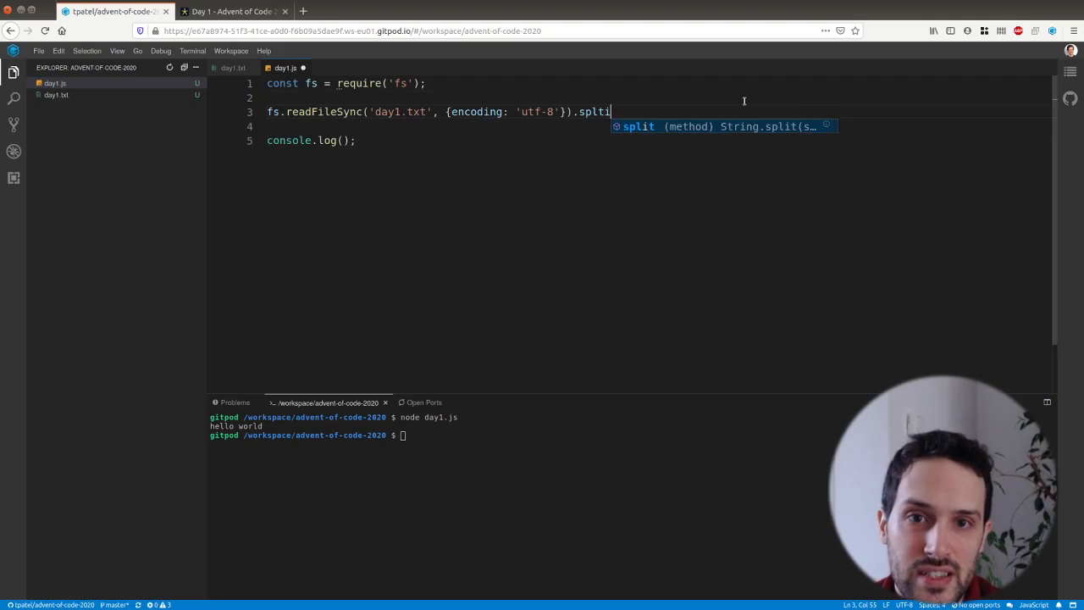
{"action": "type", "text": "()"}
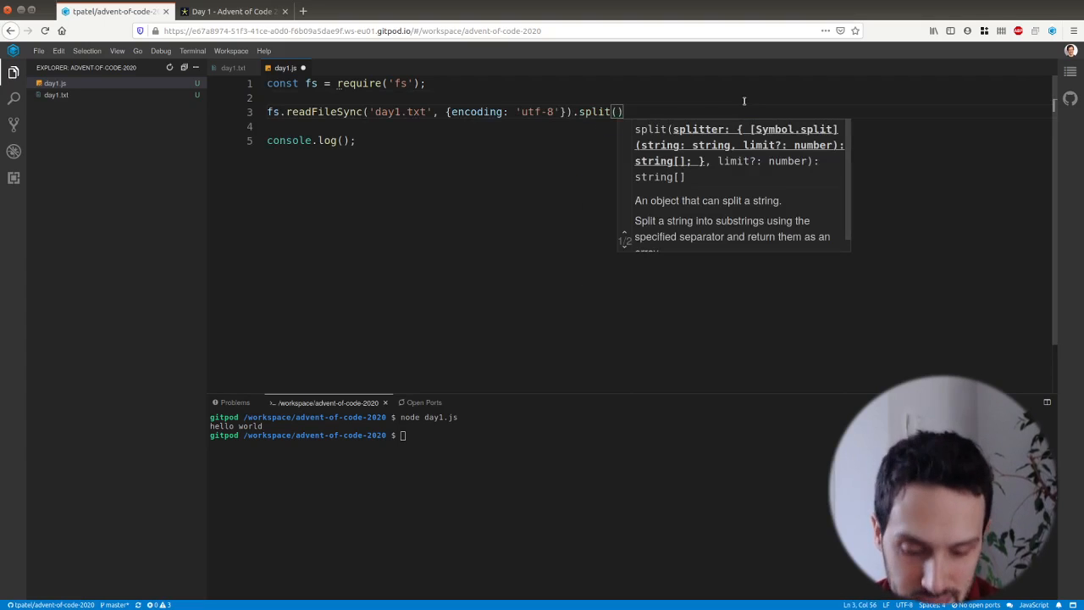
{"action": "type", "text": "''"}
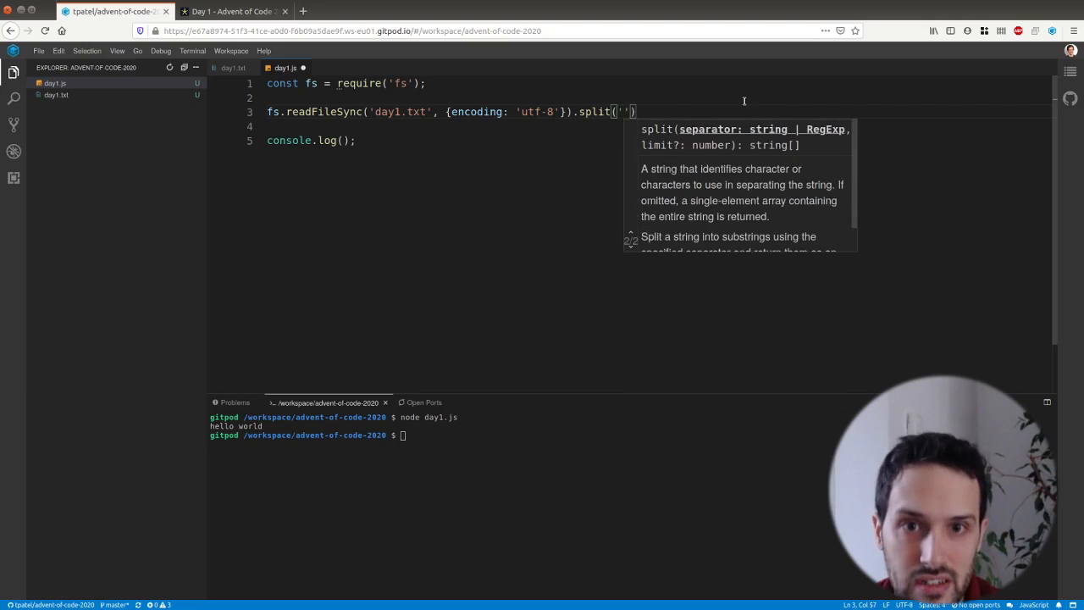
{"action": "type", "text": "/n"}
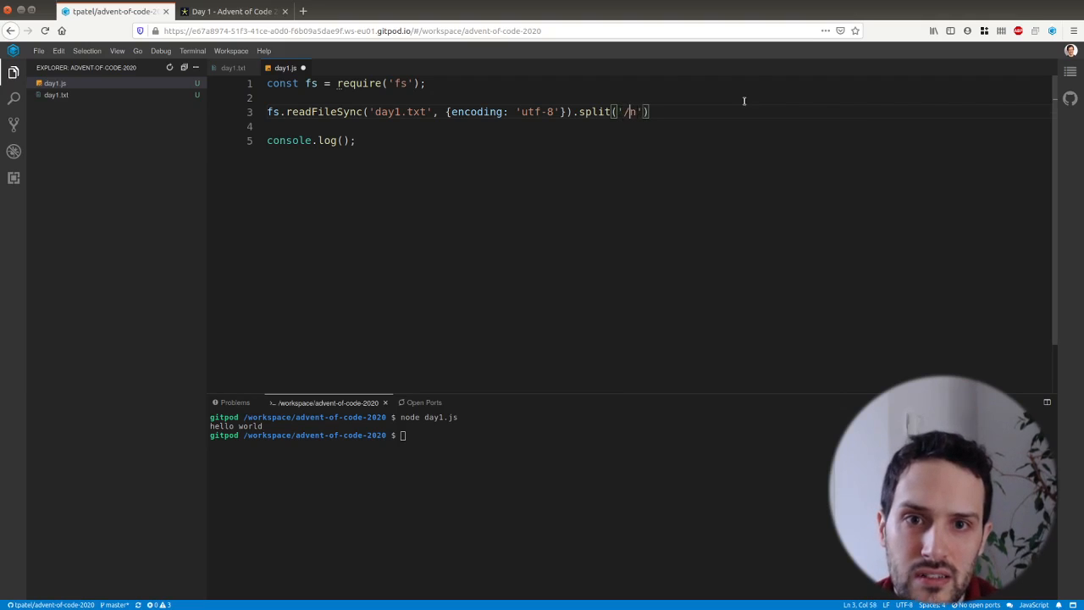
{"action": "type", "text": "."}
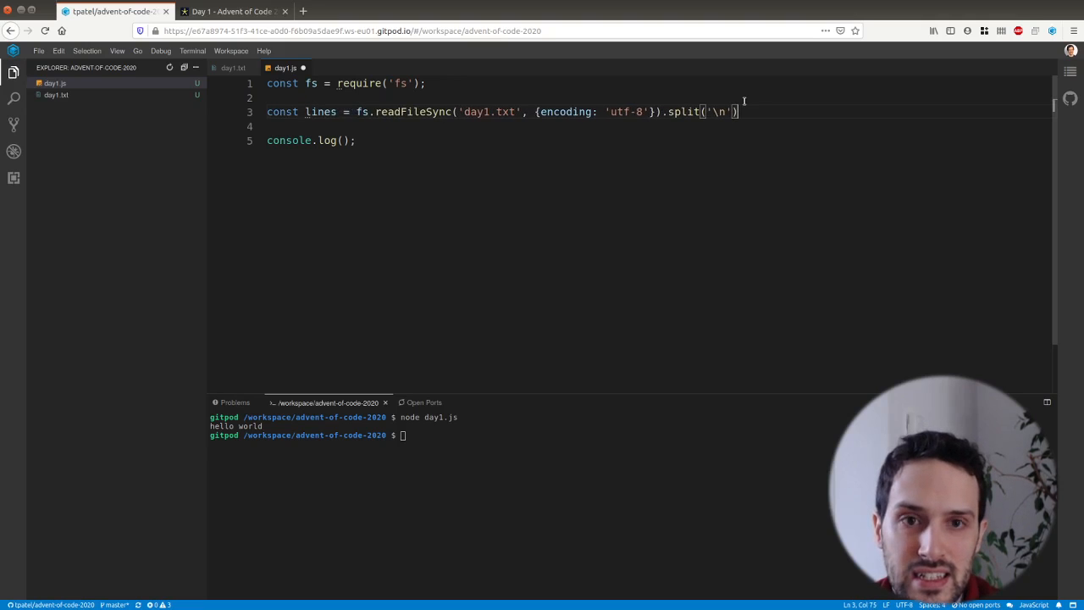
{"action": "type", "text": ".filter("}
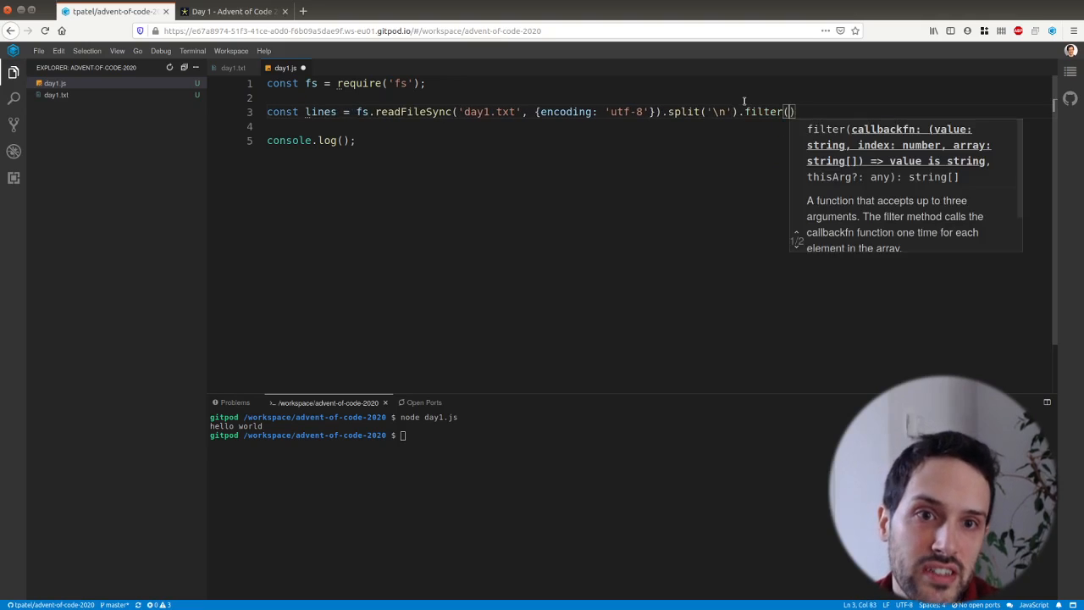
{"action": "type", "text": "x => x"}
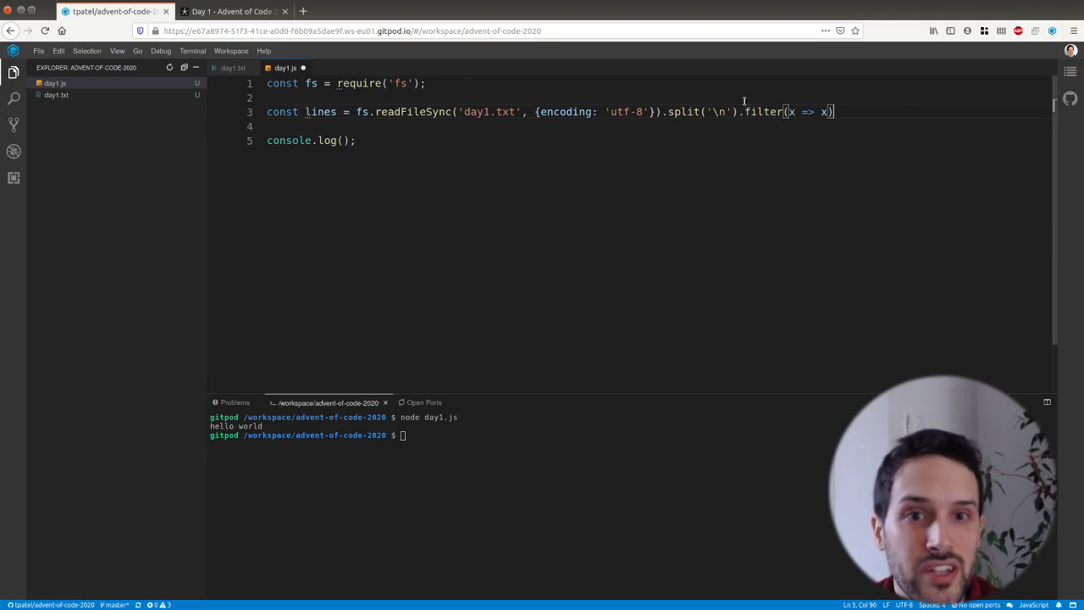
Step: Map each line through parseInt(x) and log the resulting lines array
{"action": "left_click", "coordinate": [230, 67]}
{"action": "type", "text": ".map("}
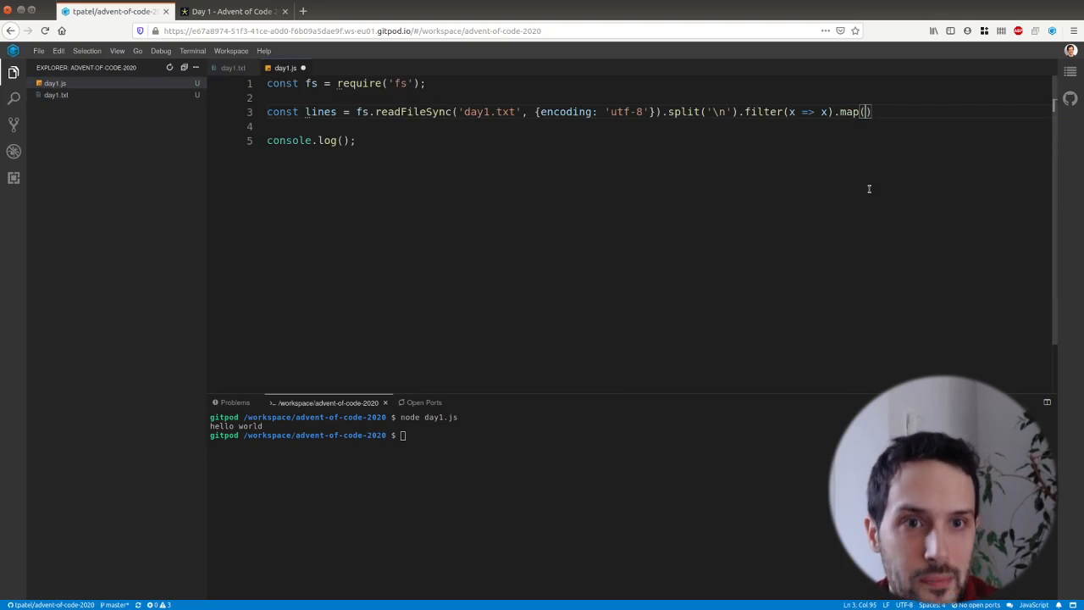
{"action": "type", "text": "x => par"}
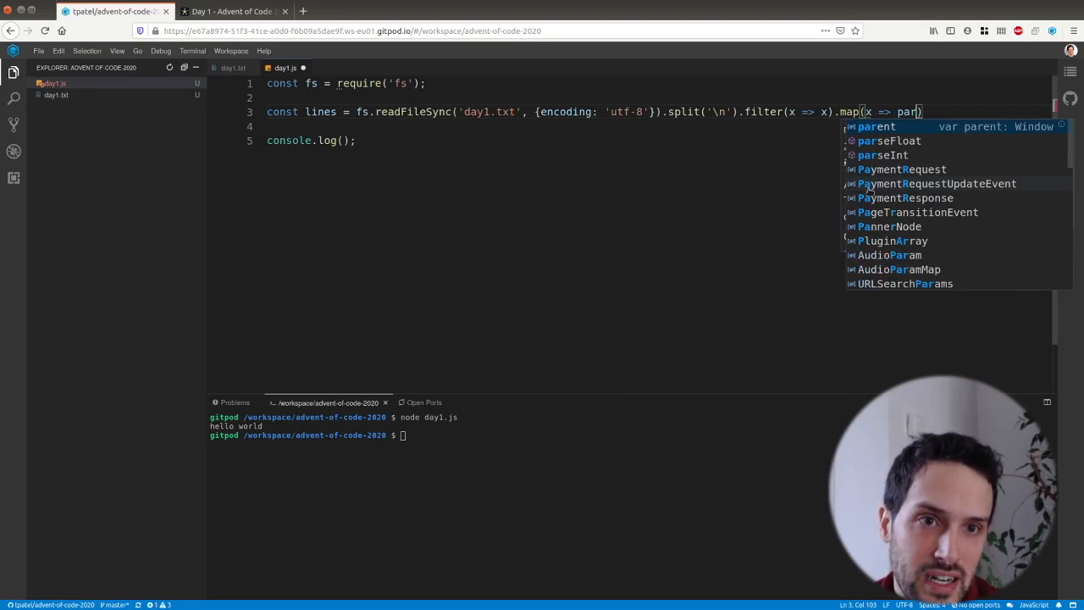
{"action": "type", "text": "seInt(x"}
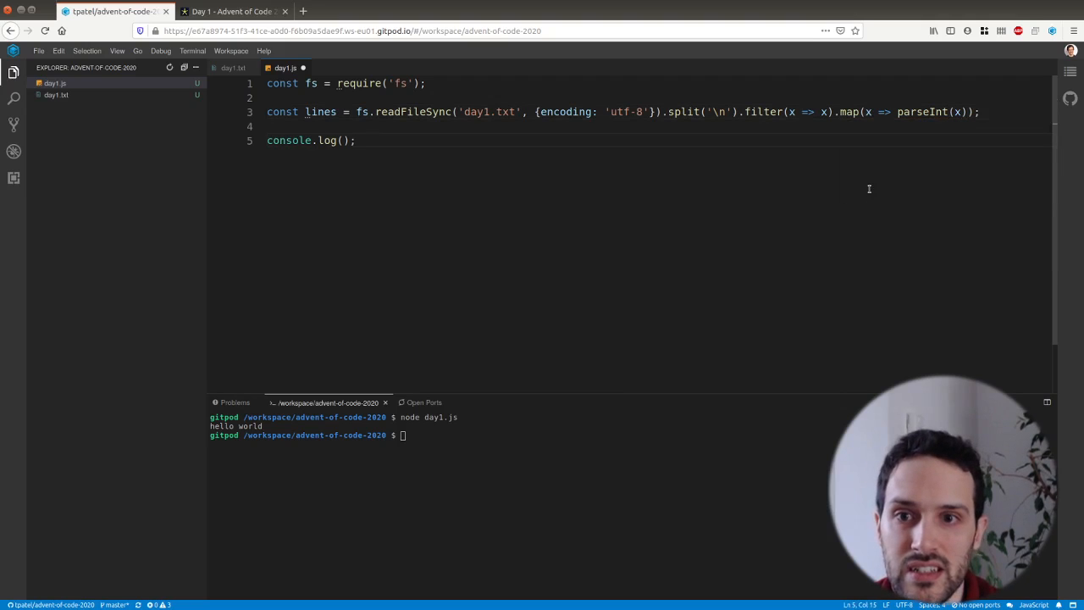
{"action": "type", "text": "lines"}
{"action": "left_click", "coordinate": [630, 436]}
{"action": "type", "text": "node day1.js"}
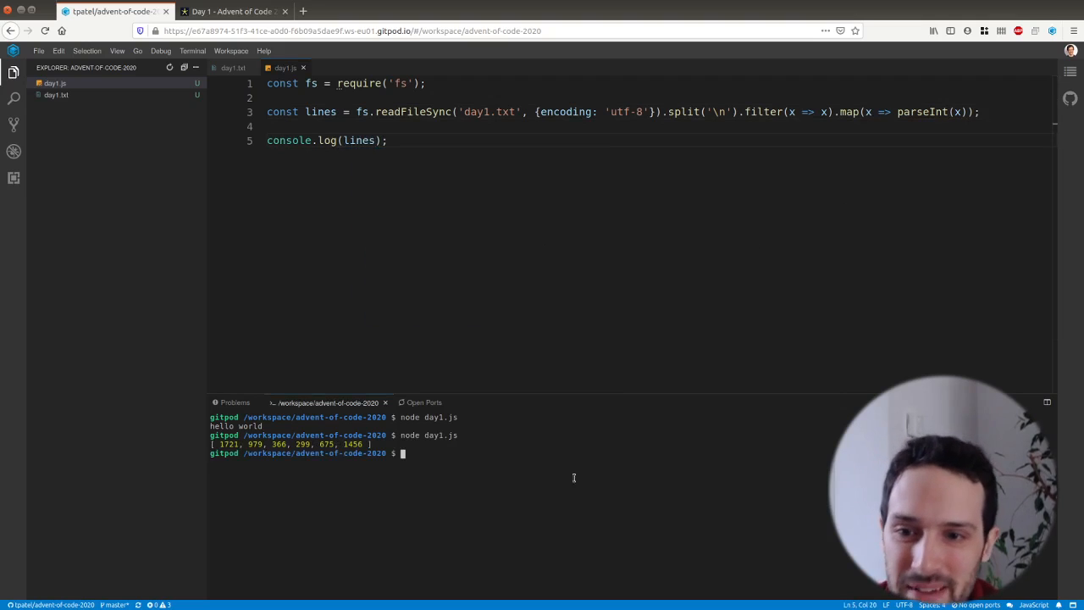
{"action": "left_click", "coordinate": [388, 140]}
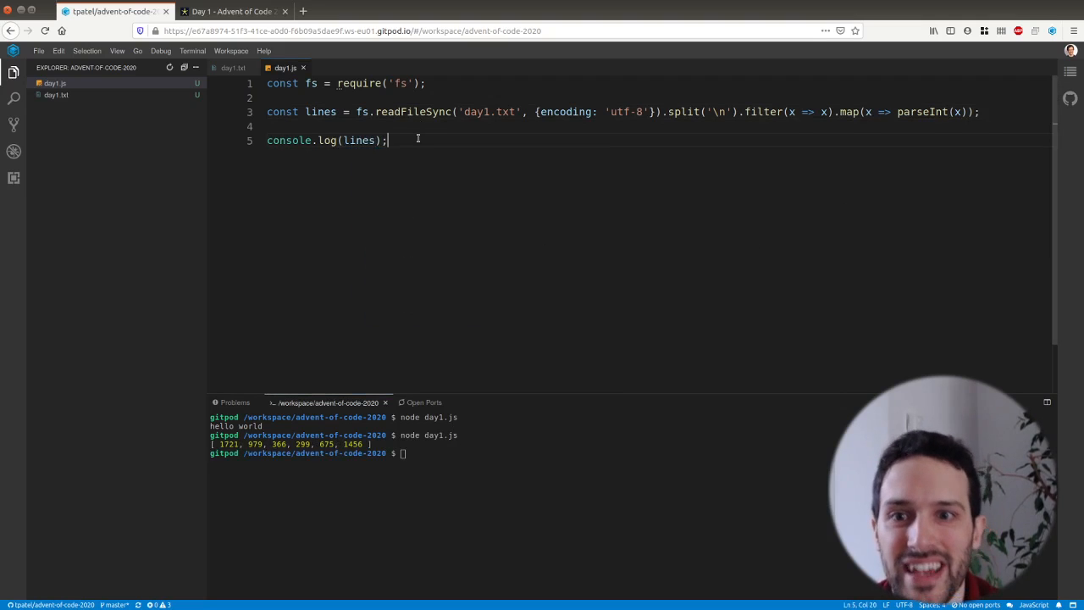
Step: Add nested for loops over lines, with j starting at i+1
{"action": "key", "text": "Enter"}
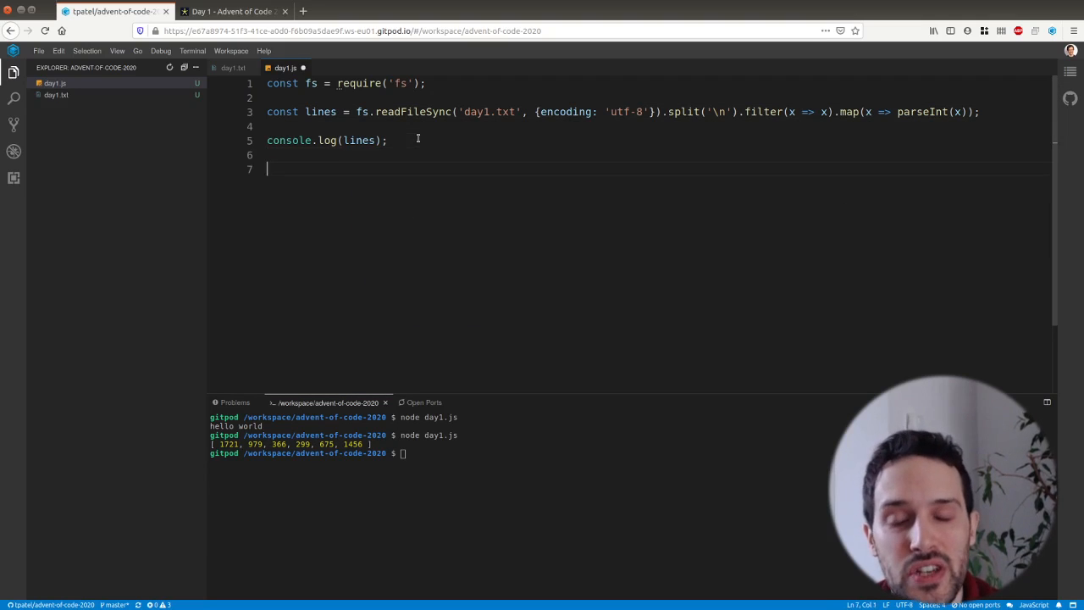
{"action": "left_click", "coordinate": [233, 11]}
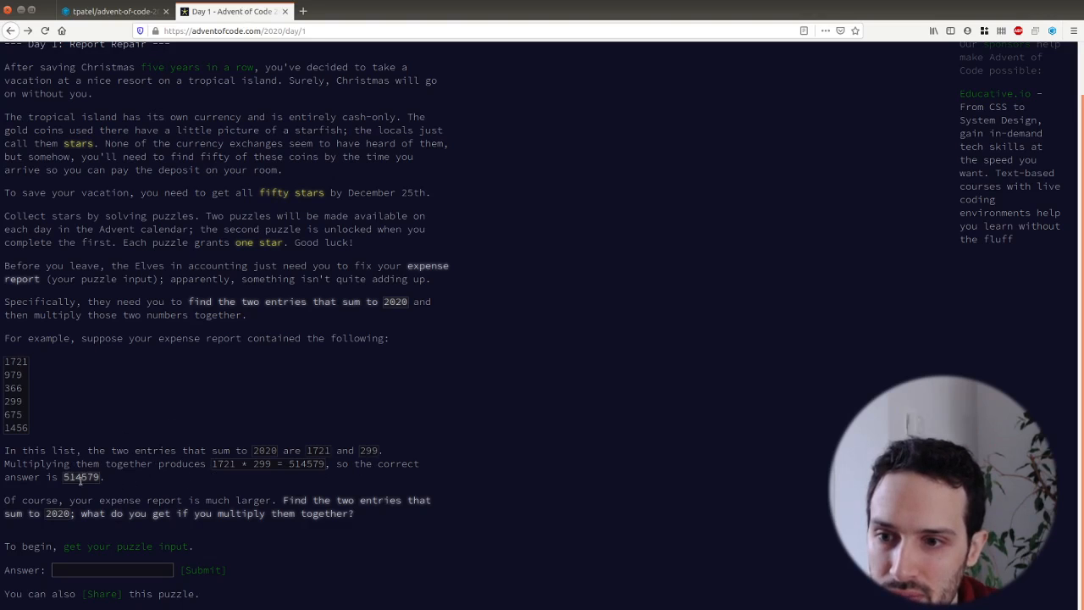
{"action": "left_click", "coordinate": [110, 11]}
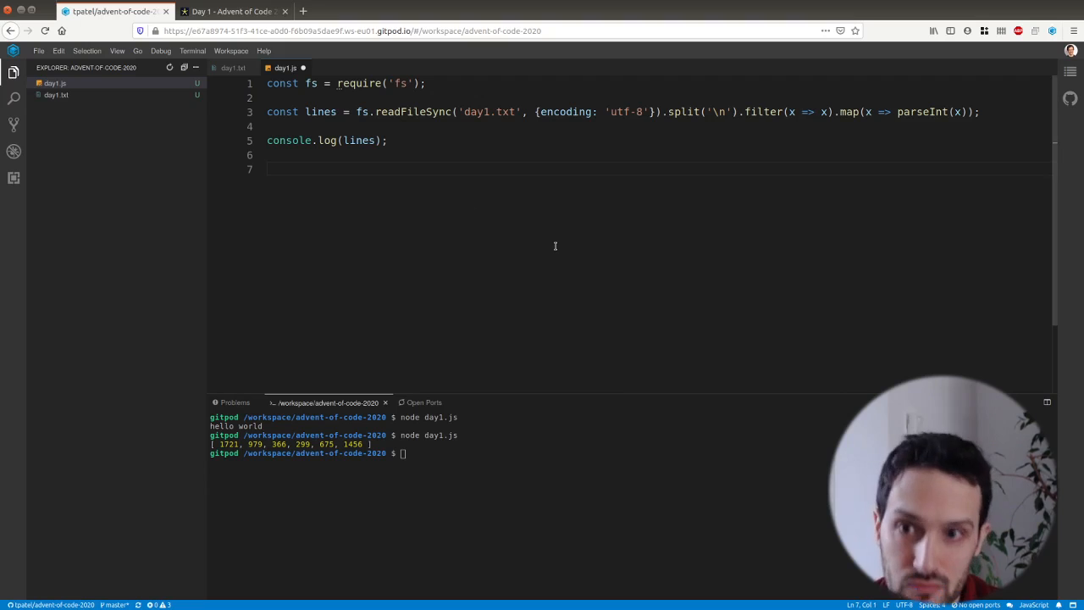
{"action": "type", "text": "for"}
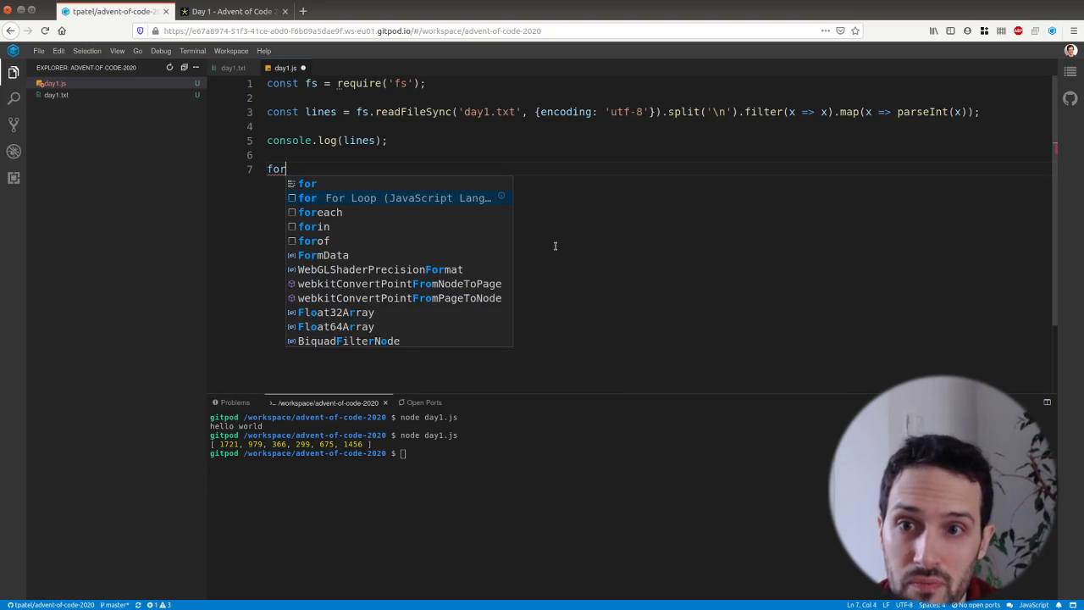
{"action": "key", "text": "Tab"}
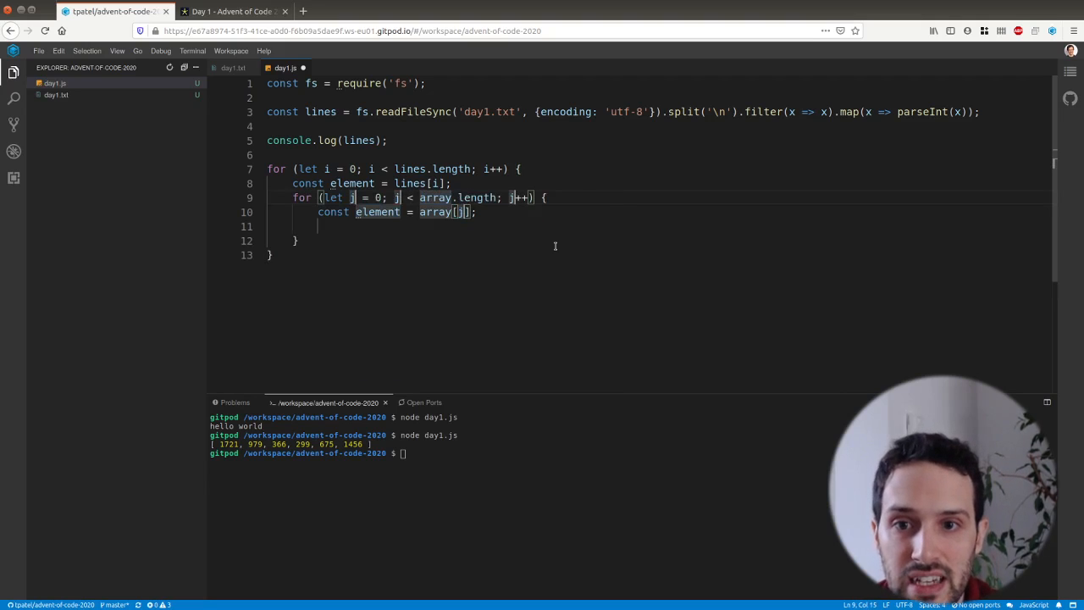
{"action": "type", "text": "lines"}
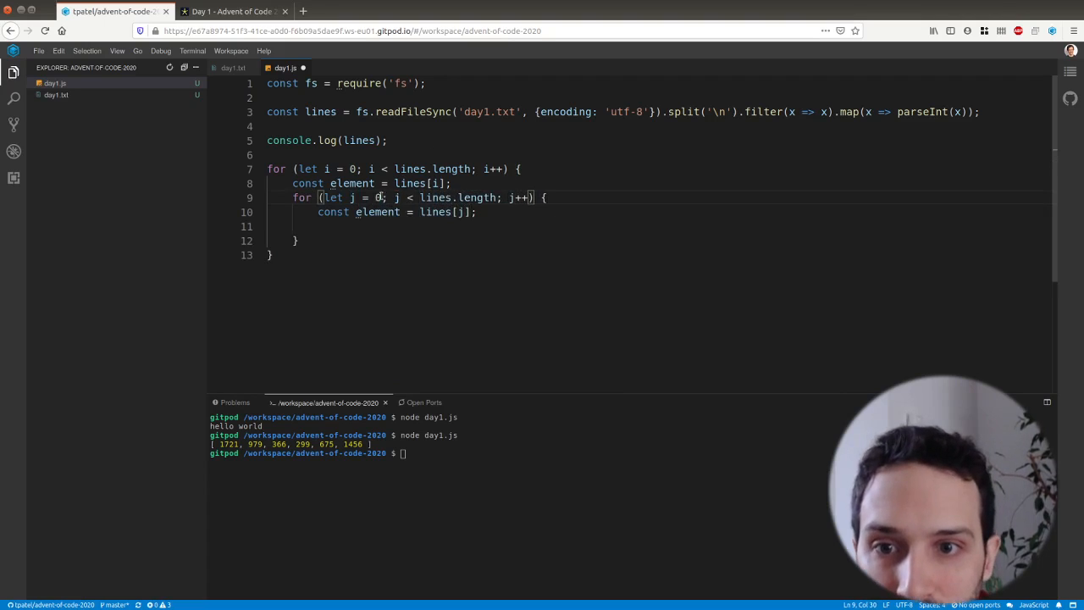
{"action": "type", "text": "i+1"}
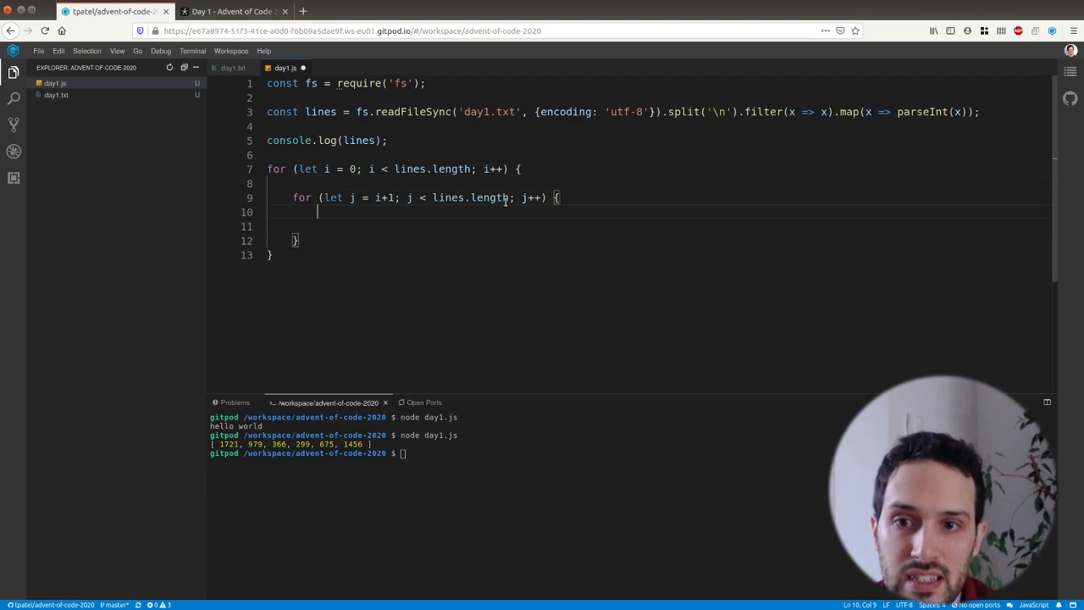
Step: Log lines[i]*lines[j] whenever lines[i]+lines[j] equals 2020
{"action": "type", "text": "if("}
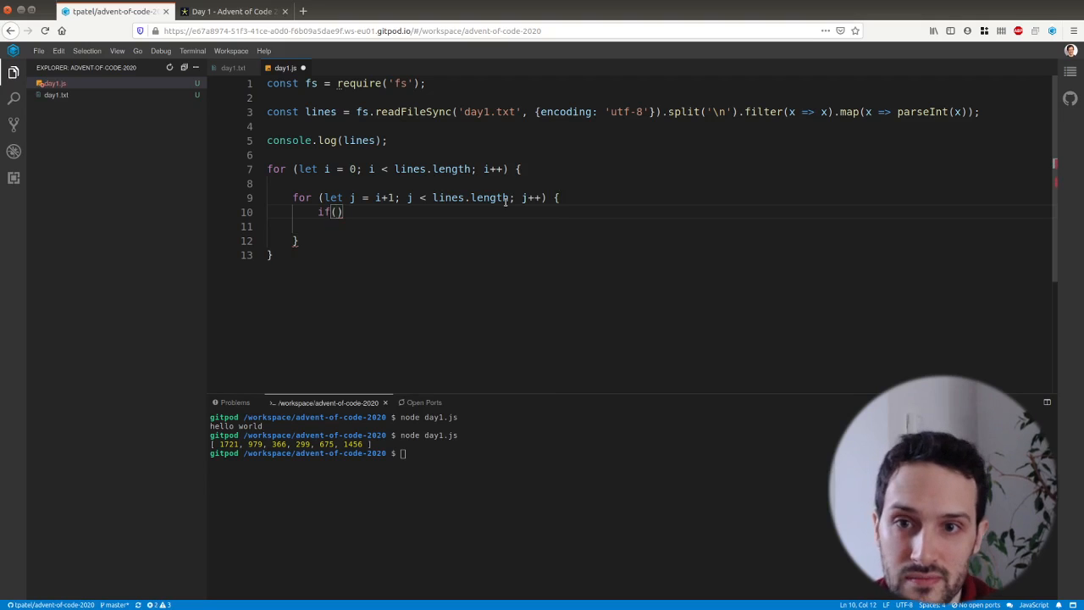
{"action": "type", "text": "lines[i"}
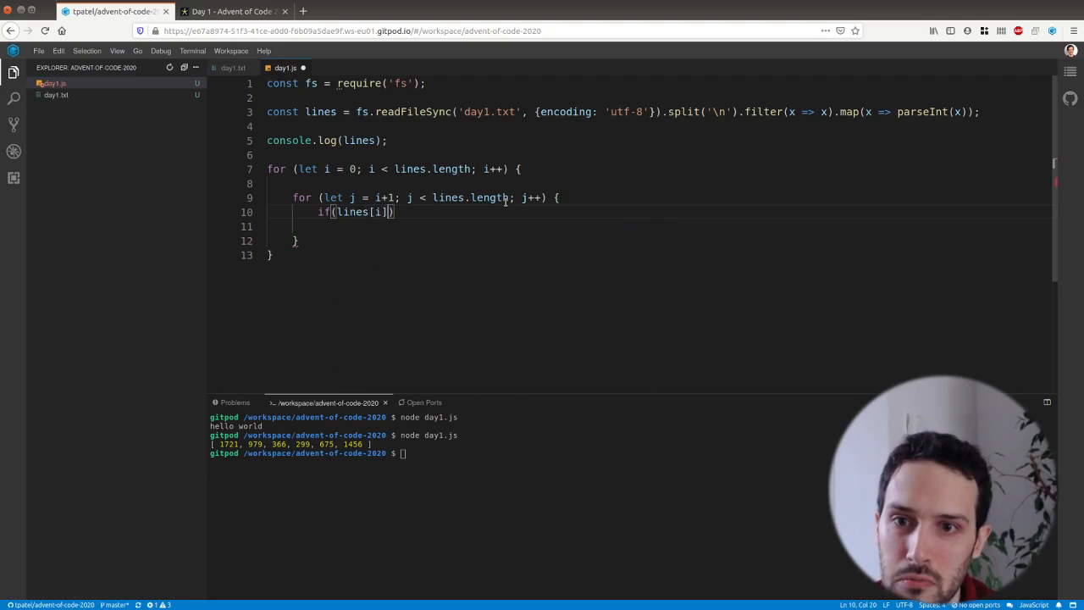
{"action": "type", "text": "+lines[j] == 2020"}
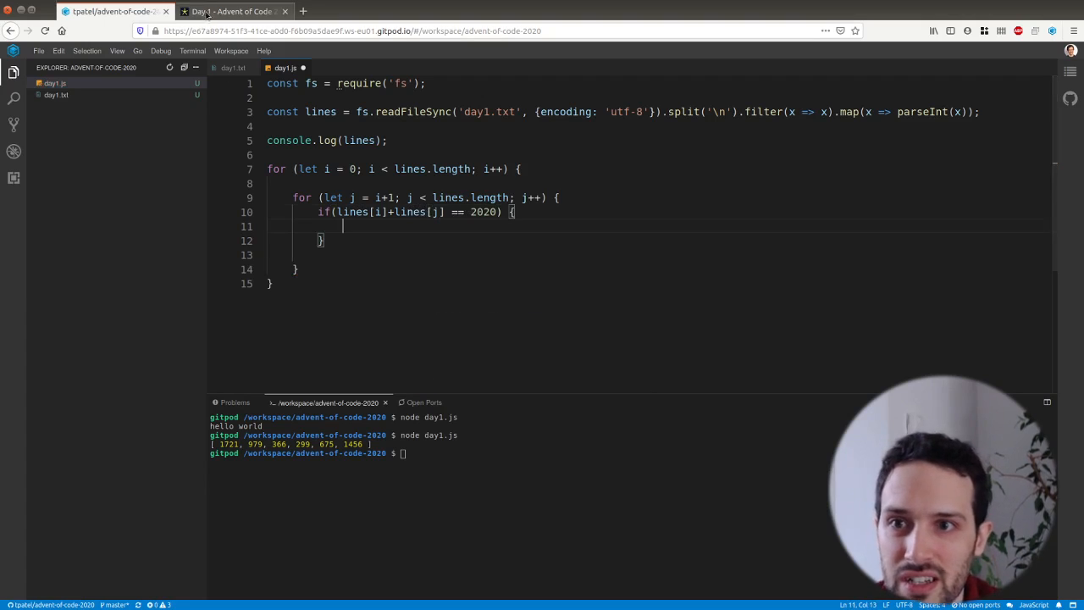
{"action": "left_click", "coordinate": [233, 11]}
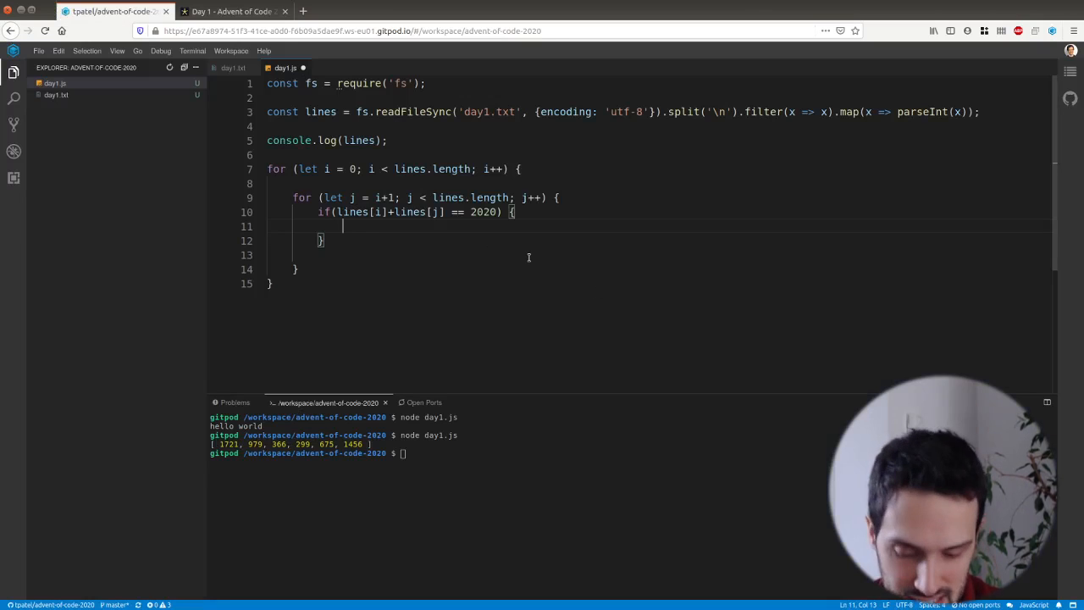
{"action": "type", "text": "console.log("}
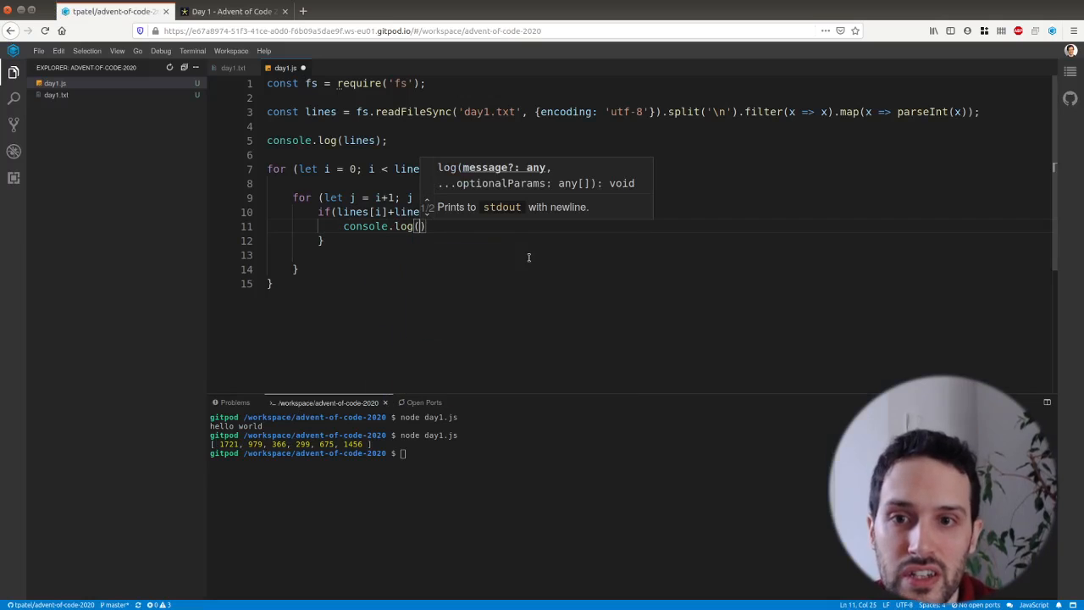
{"action": "left_click", "coordinate": [230, 11]}
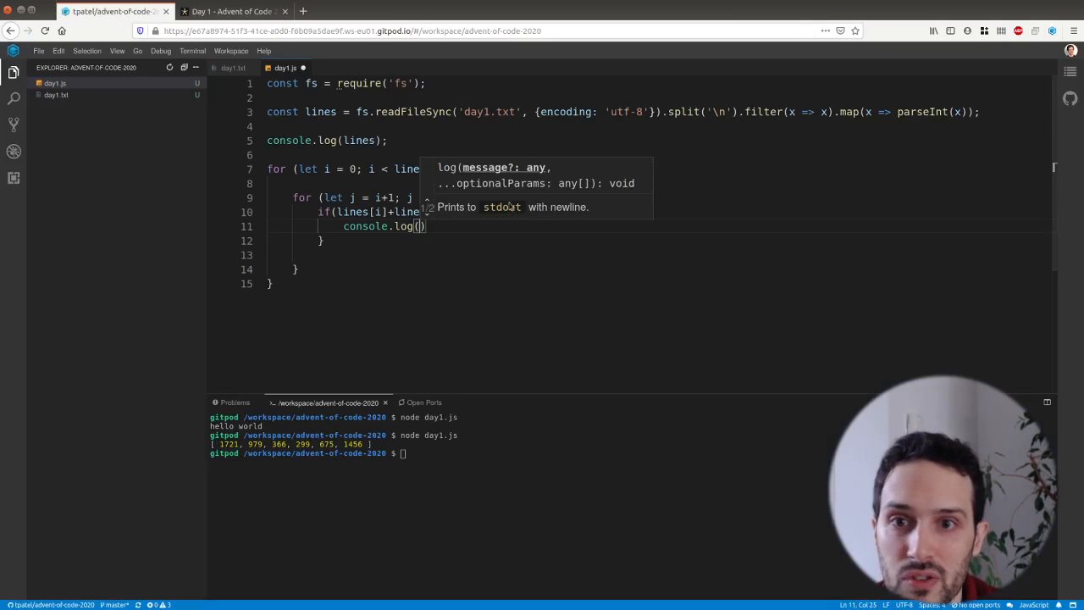
{"action": "type", "text": "ines[i]*lines[j"}
{"action": "left_click", "coordinate": [629, 453]}
{"action": "type", "text": "node day1.js"}
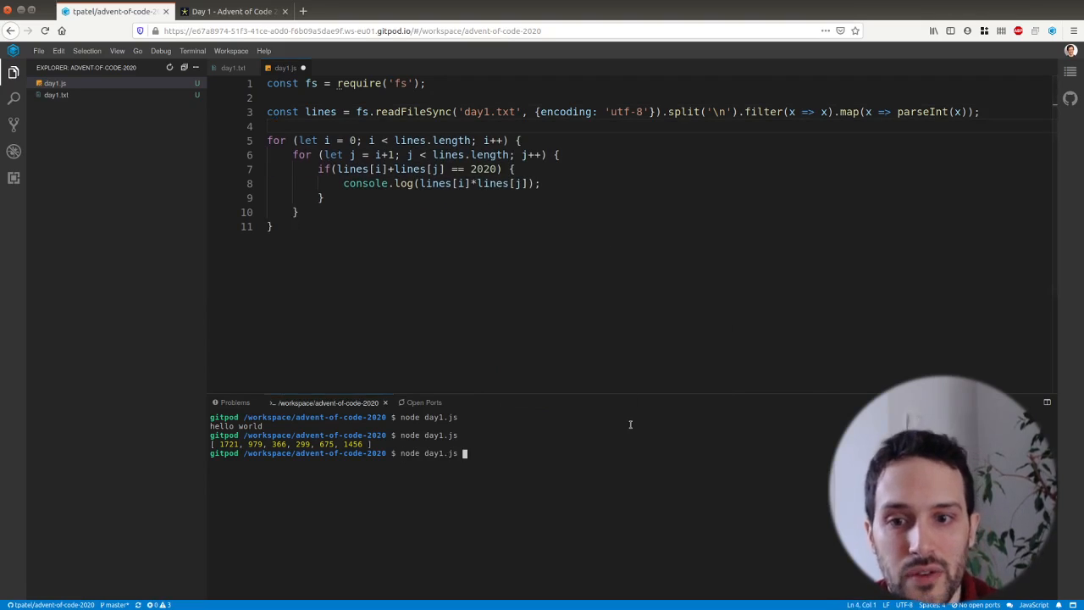
Step: Run the script (514579 for the example), load the 200-number puzzle input, getting 980499
{"action": "key", "text": "Enter"}
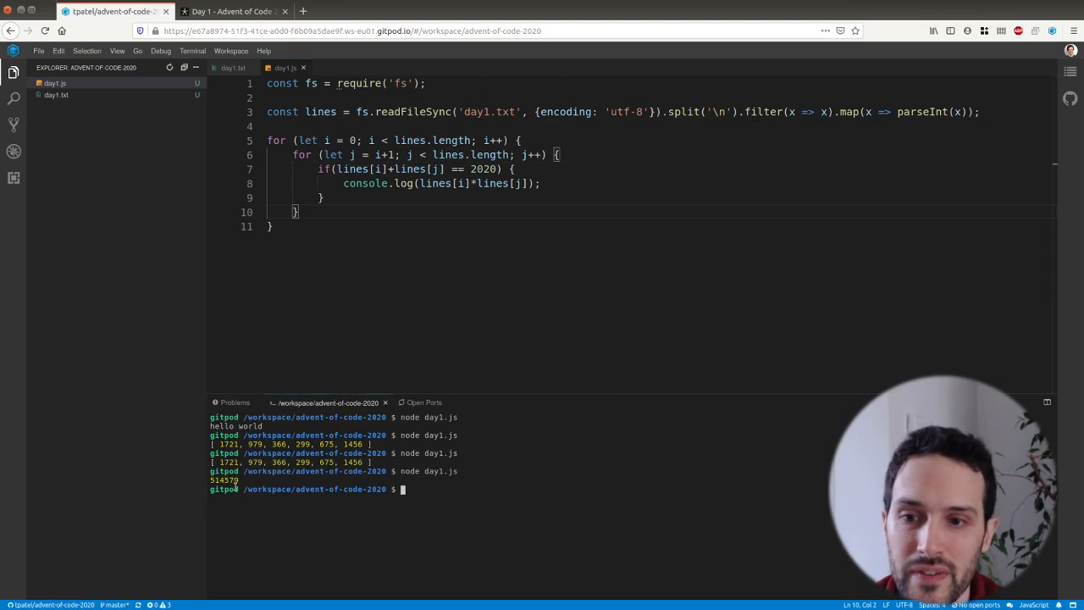
{"action": "left_click", "coordinate": [232, 11]}
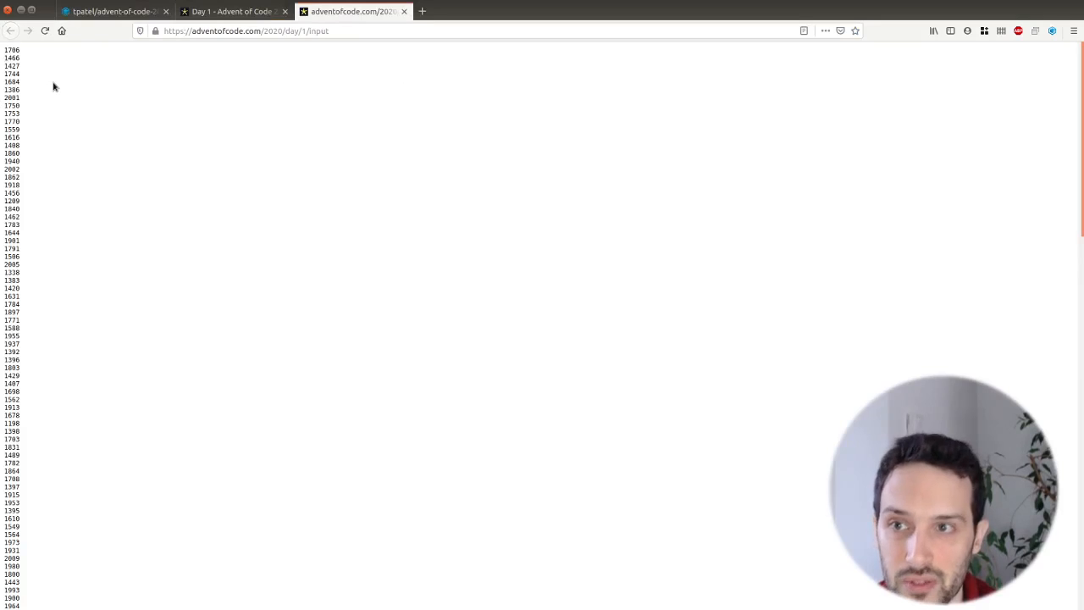
{"action": "left_click", "coordinate": [115, 11]}
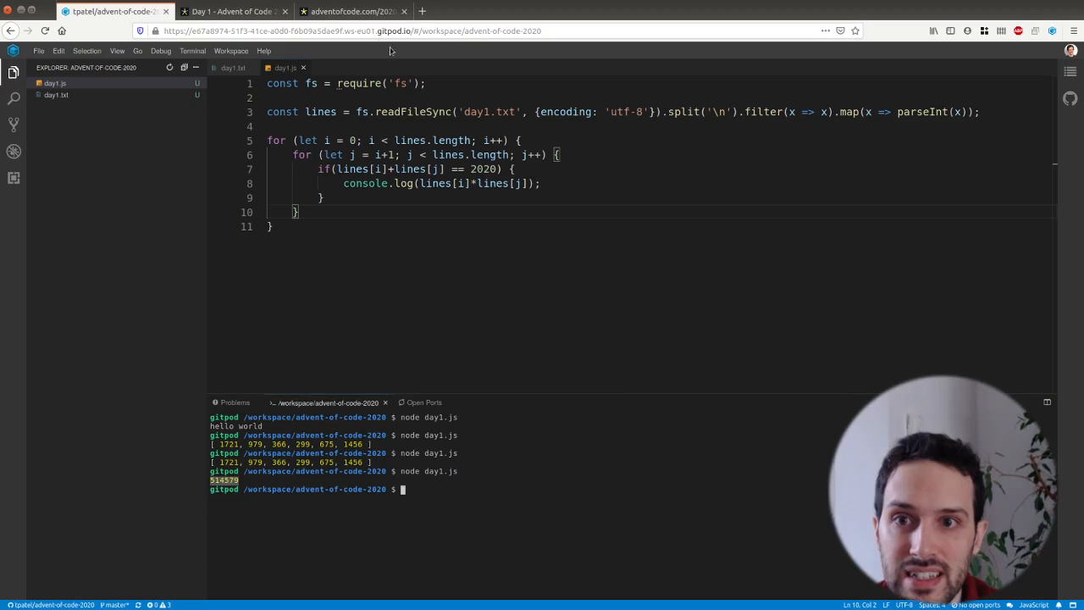
{"action": "left_click", "coordinate": [233, 68]}
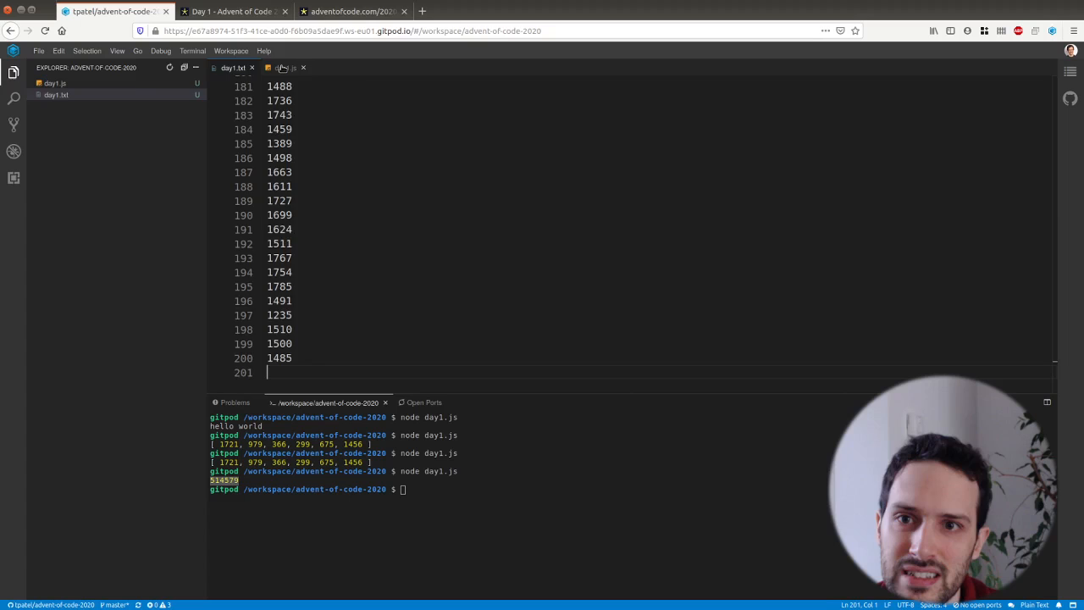
{"action": "left_click", "coordinate": [283, 68]}
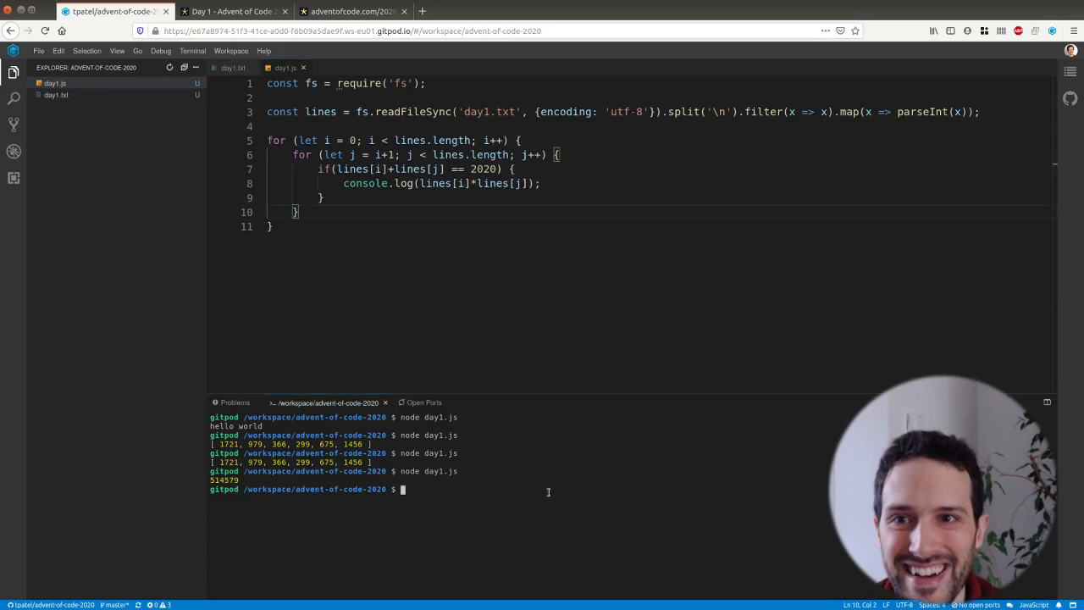
{"action": "left_click", "coordinate": [351, 11]}
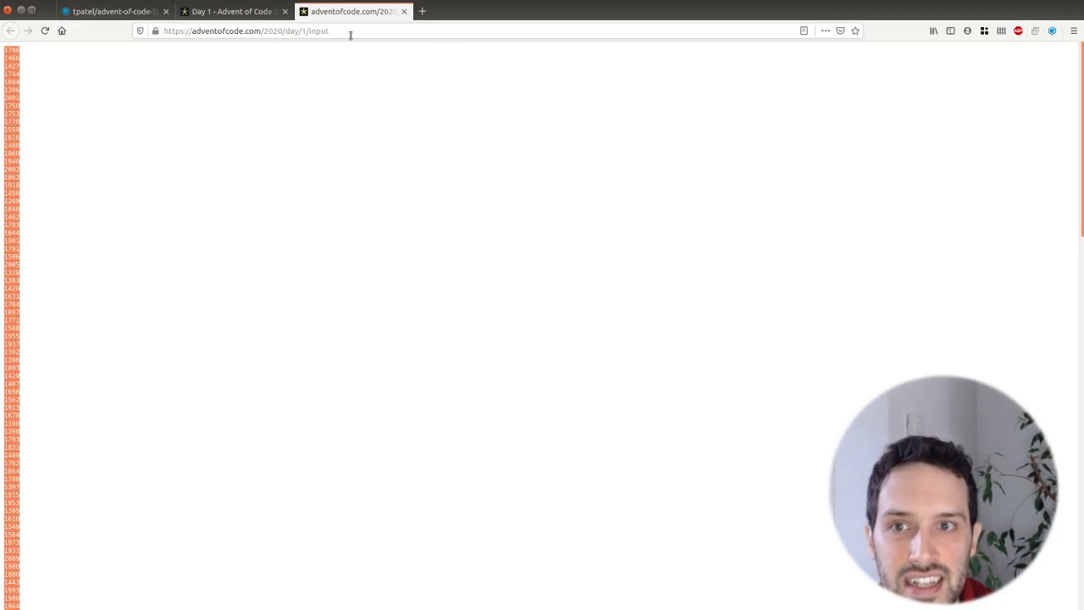
{"action": "left_click", "coordinate": [111, 11]}
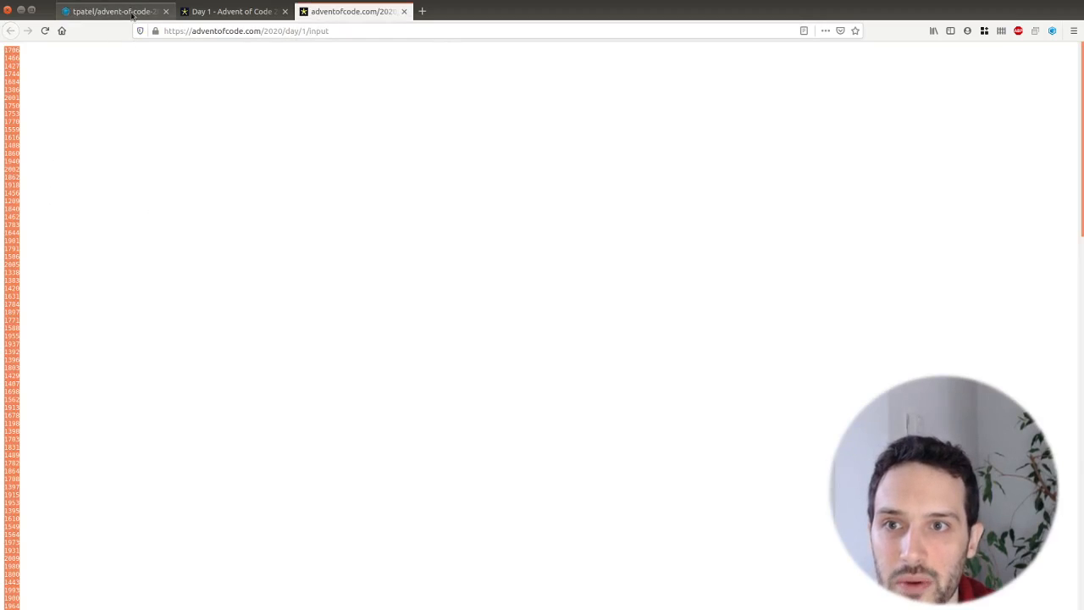
{"action": "left_click", "coordinate": [110, 11]}
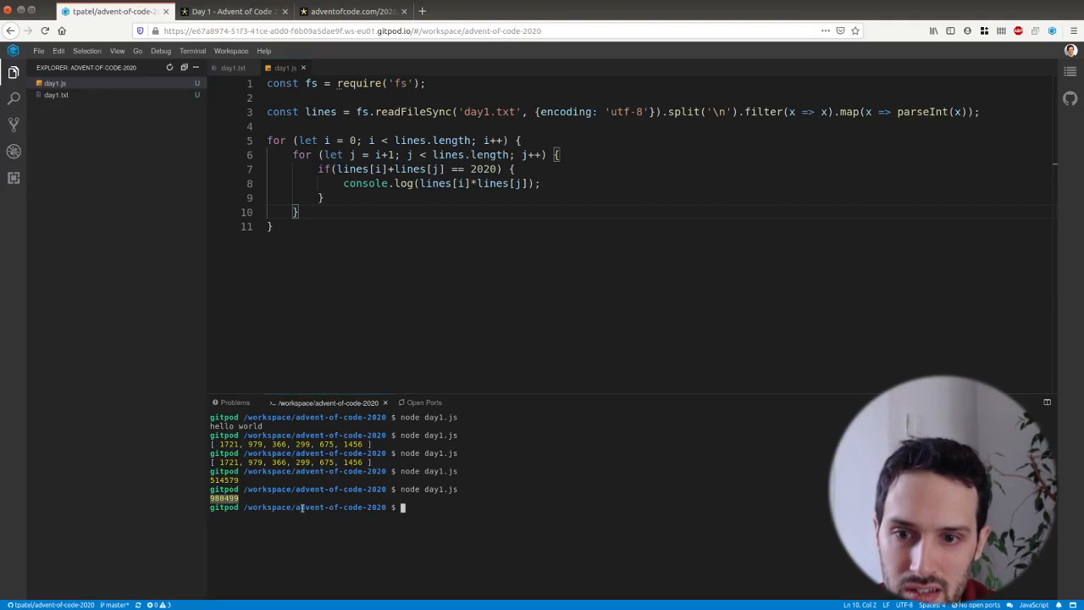
Step: Submit 980499 for part one and read the revealed Part Two three-entry task
{"action": "left_click", "coordinate": [233, 11]}
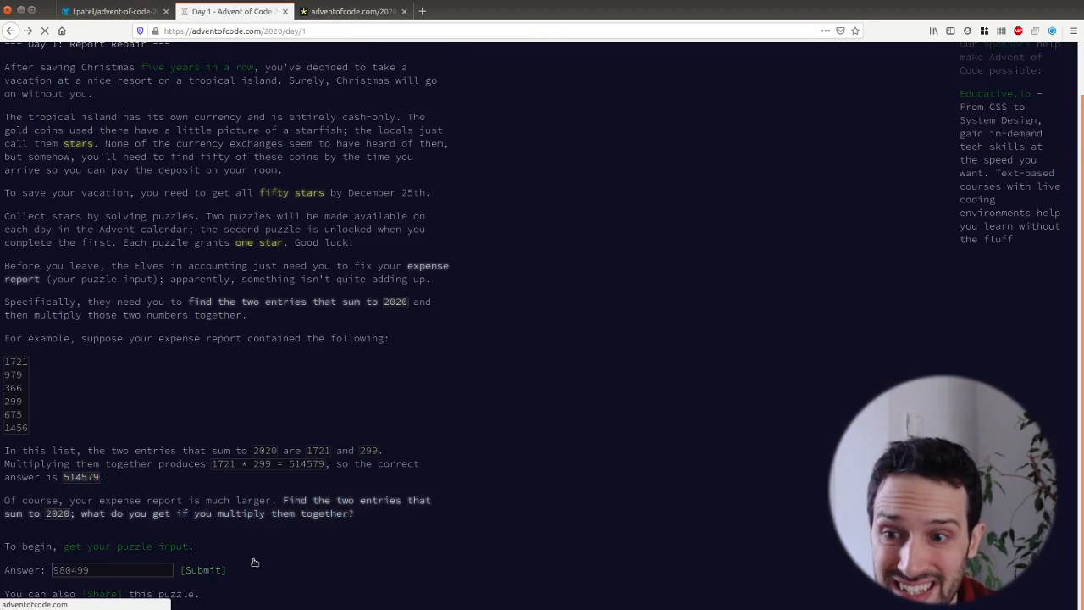
{"action": "left_click", "coordinate": [202, 569]}
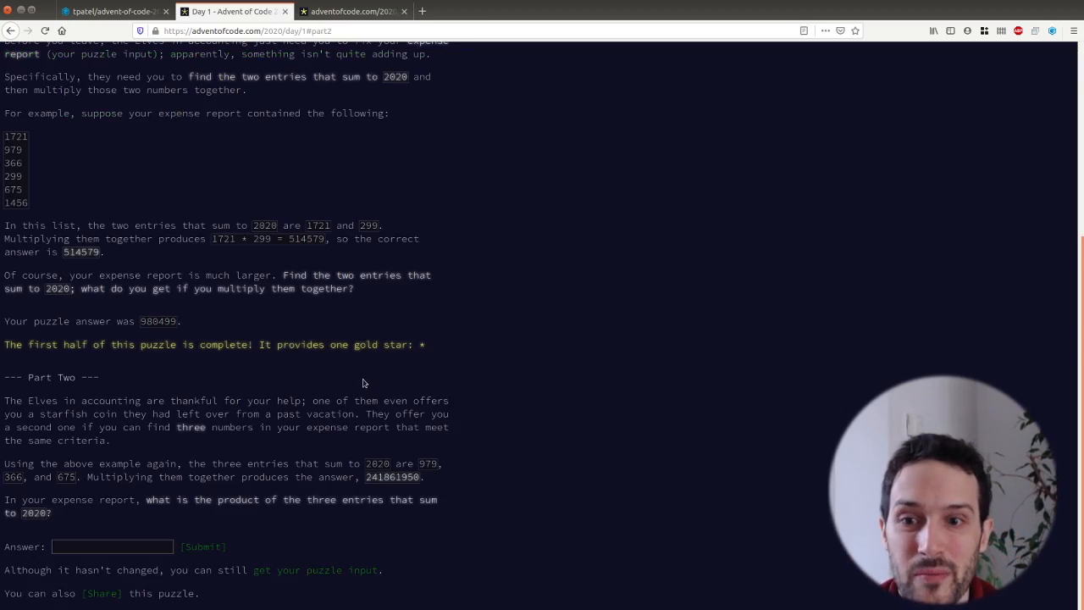
{"action": "left_click_drag", "start_coordinate": [4, 377], "coordinate": [173, 514]}
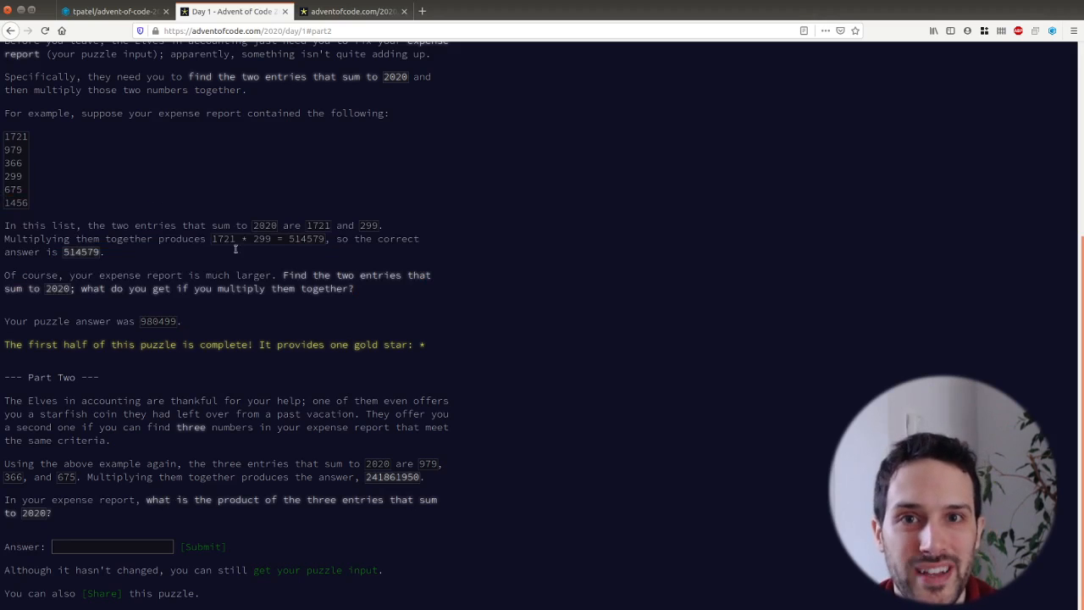
{"action": "mouse_move", "coordinate": [474, 363]}
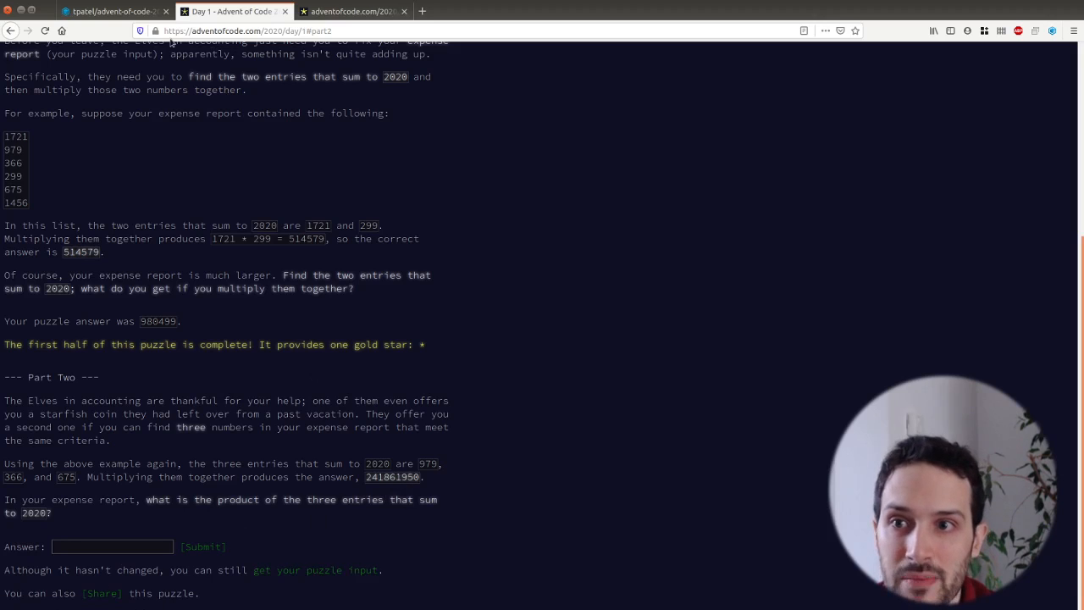
{"action": "left_click", "coordinate": [110, 11]}
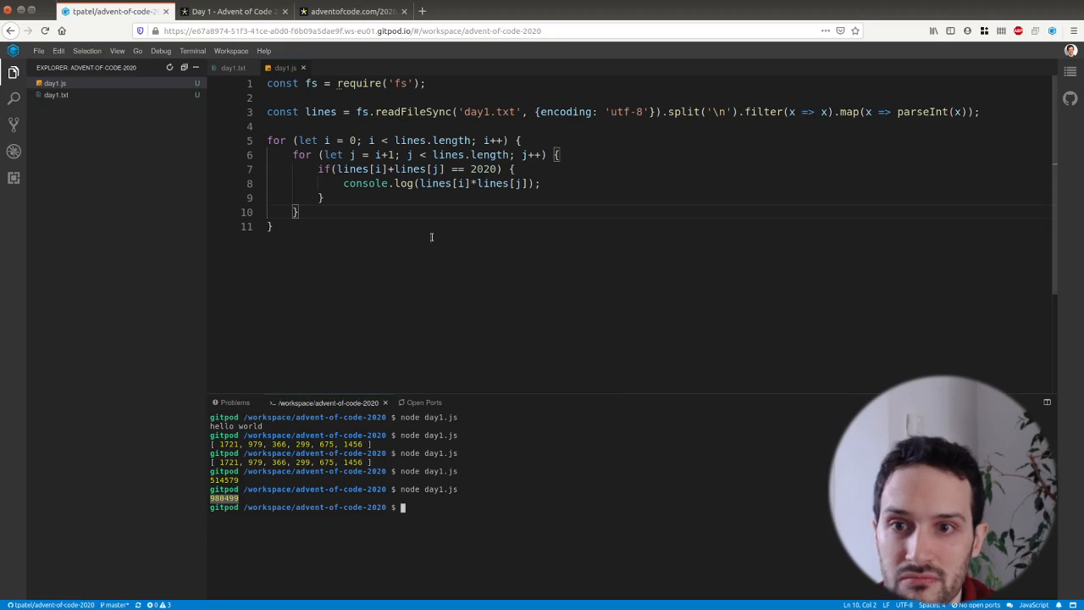
Step: Duplicate the loop block, adding an inner k loop from j+1 that logs lines[i]*lines[j]*lines[k]
{"action": "left_click", "coordinate": [561, 154]}
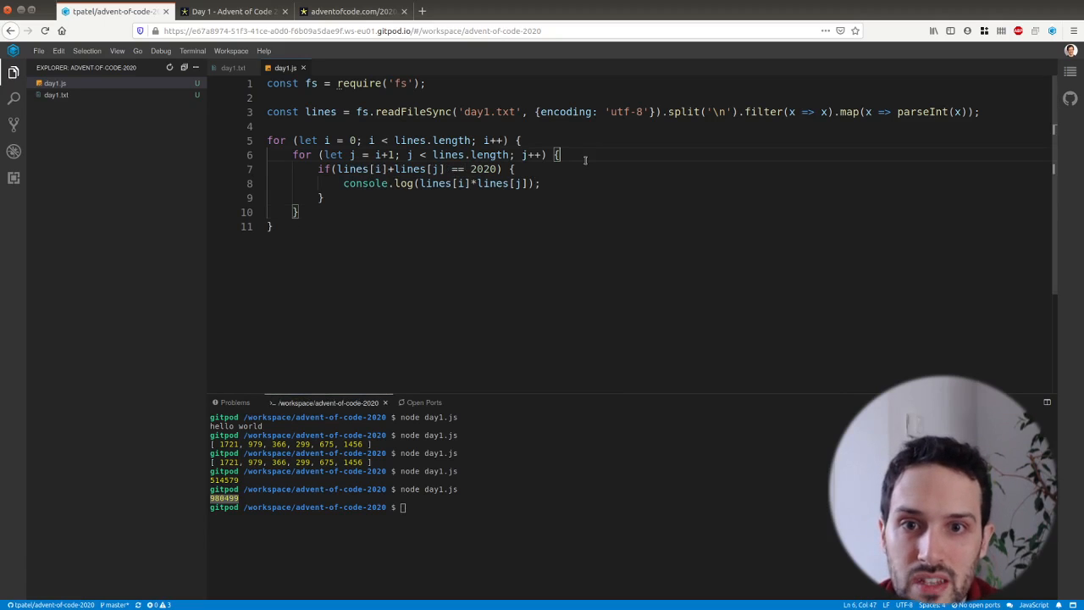
{"action": "key", "text": "Enter"}
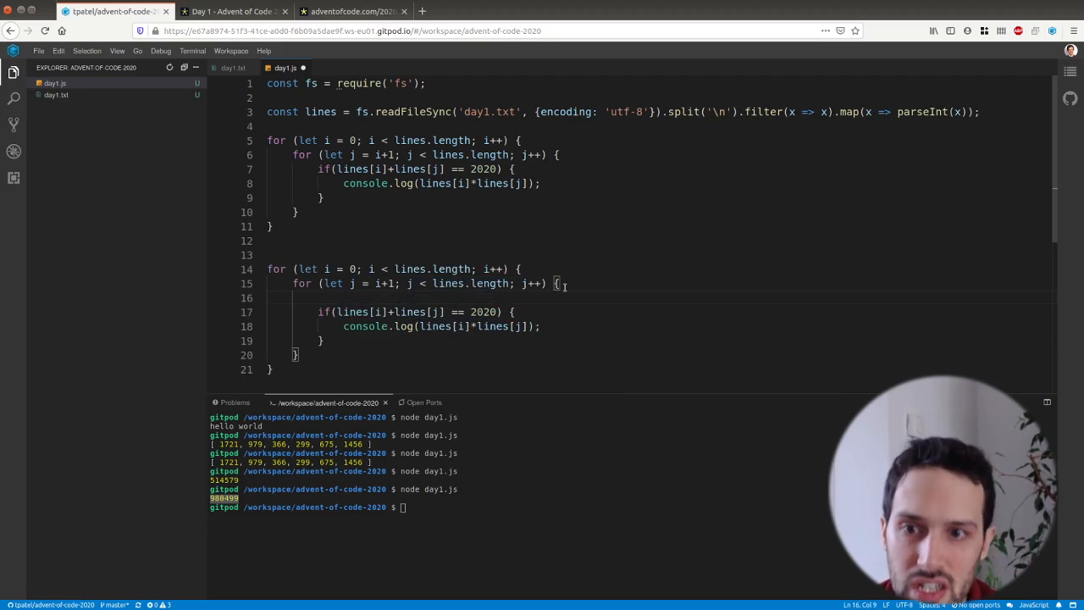
{"action": "type", "text": "for()"}
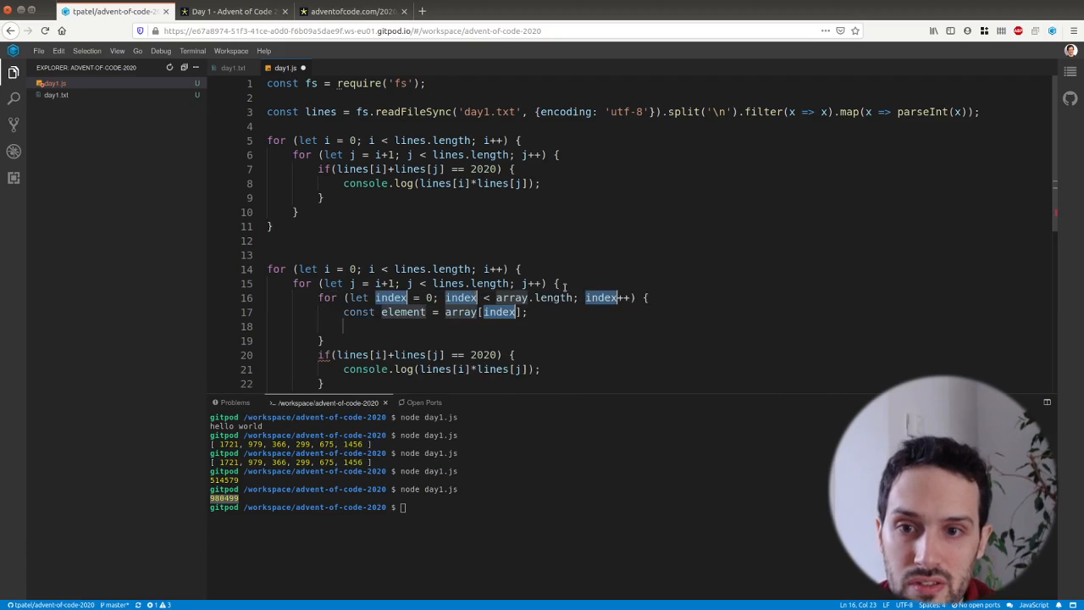
{"action": "type", "text": "k"}
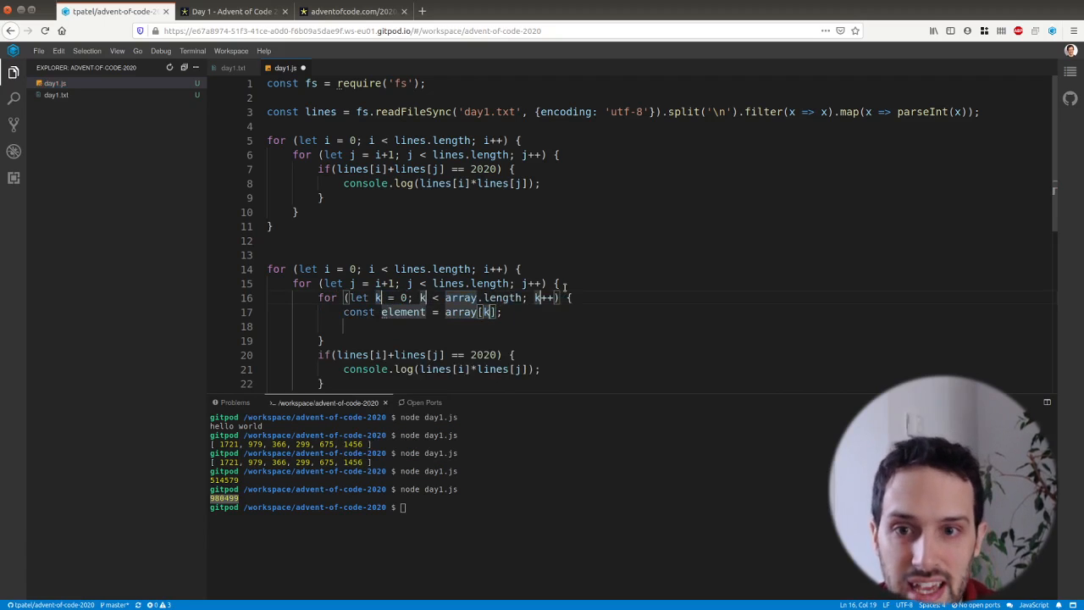
{"action": "type", "text": "lines"}
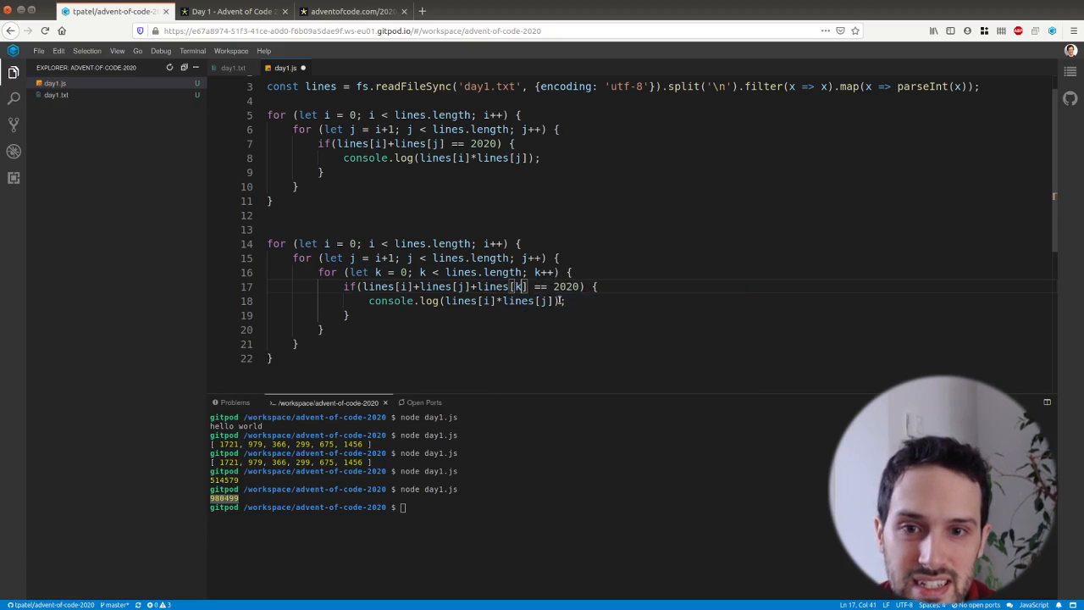
{"action": "double_click", "coordinate": [500, 286]}
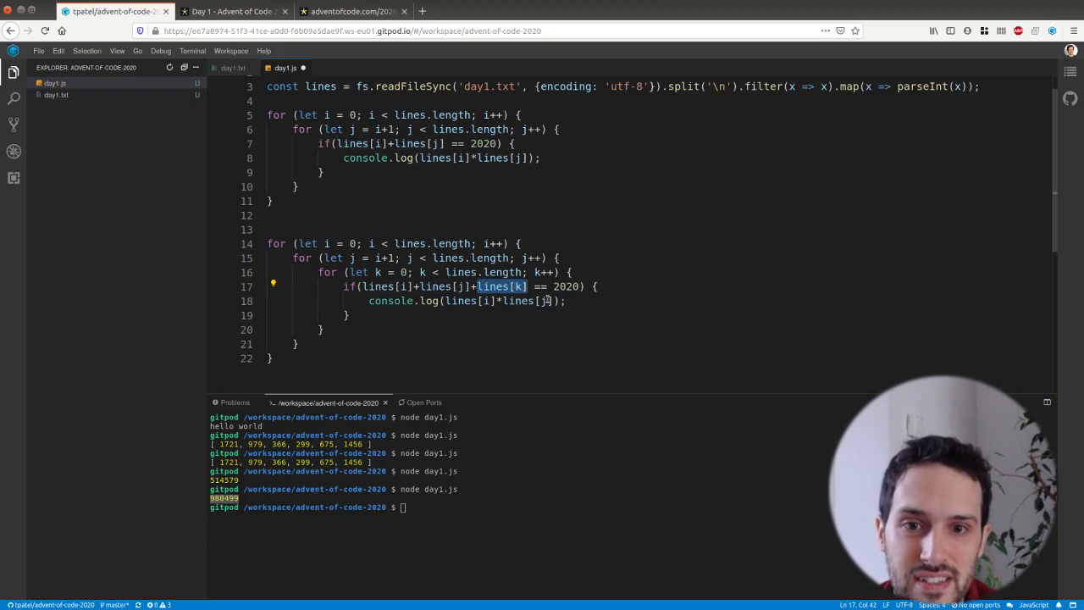
{"action": "type", "text": "*lines[k]"}
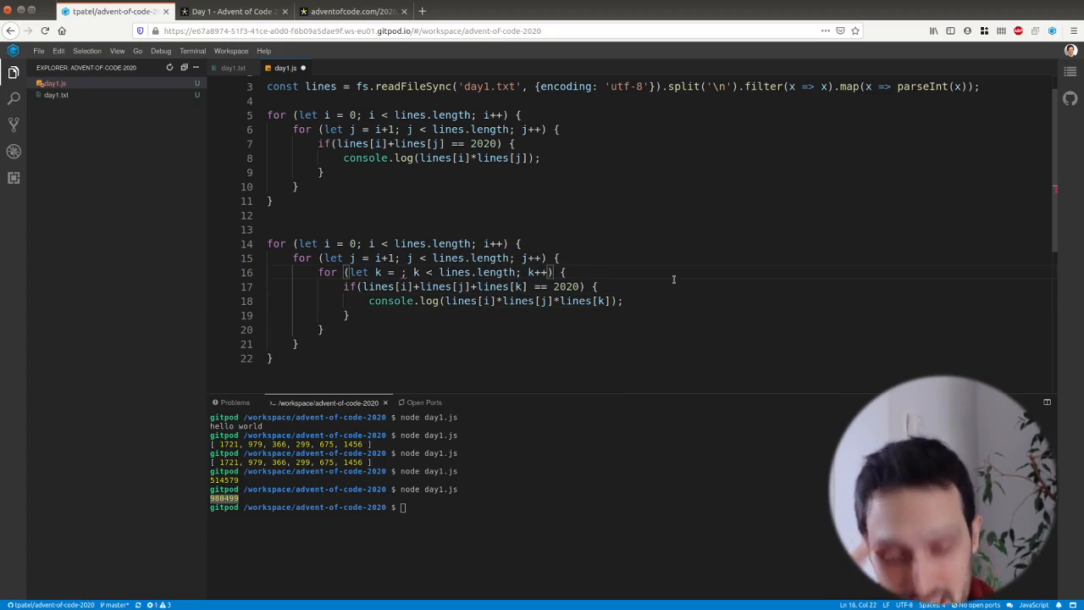
{"action": "type", "text": "j+1"}
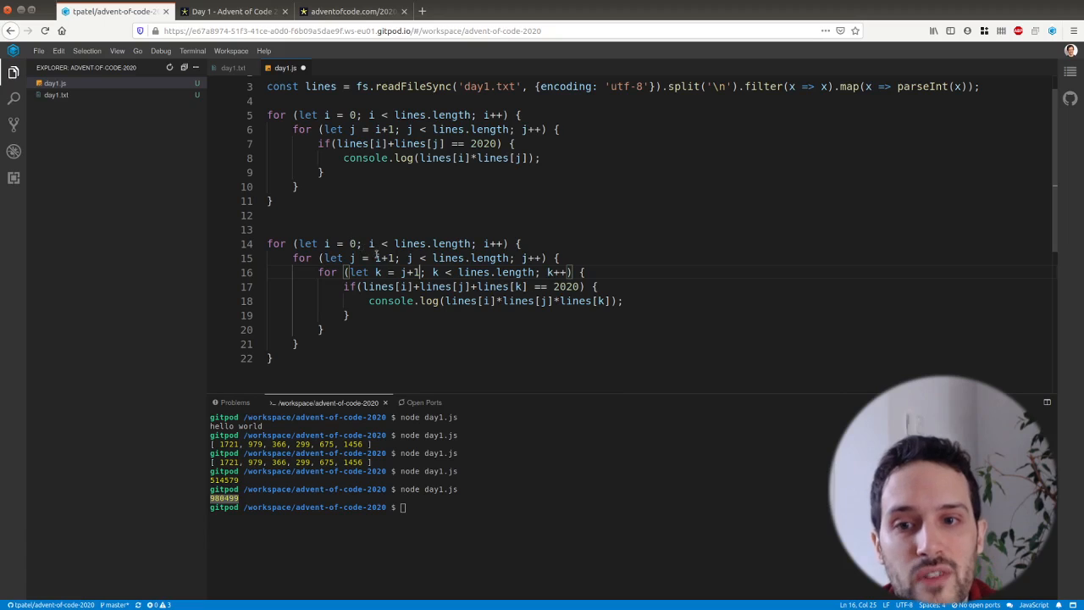
{"action": "left_click", "coordinate": [392, 258]}
{"action": "type", "text": "'"}
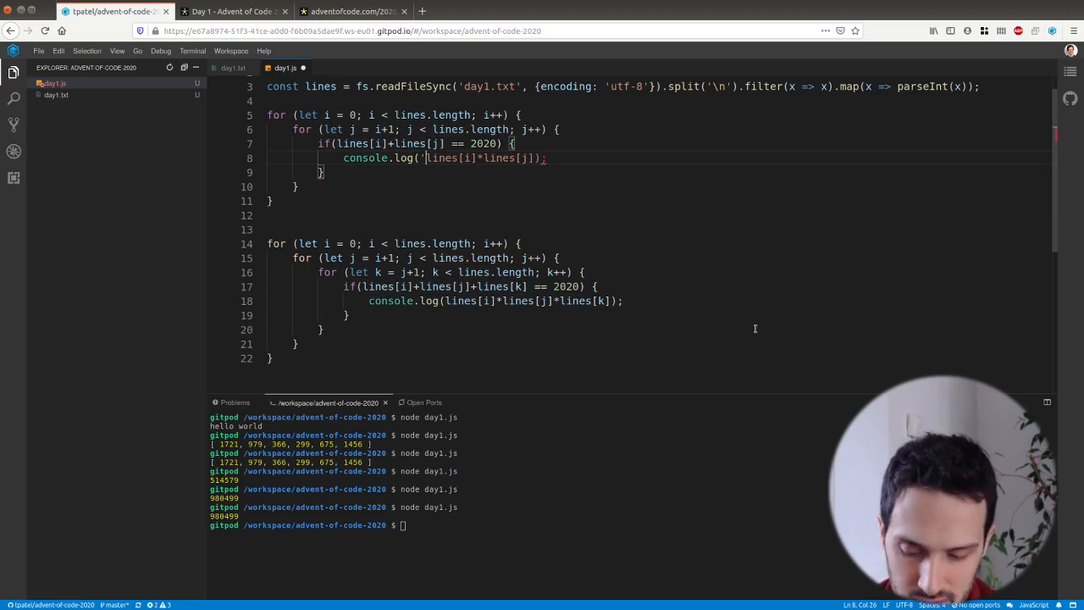
Step: Prefix the two logs with 'solution 1' and 'solution 2' and rerun, printing 980499 and 200637446
{"action": "type", "text": "solution 1',"}
{"action": "left_click", "coordinate": [497, 300]}
{"action": "type", "text": "'solution 2', "}
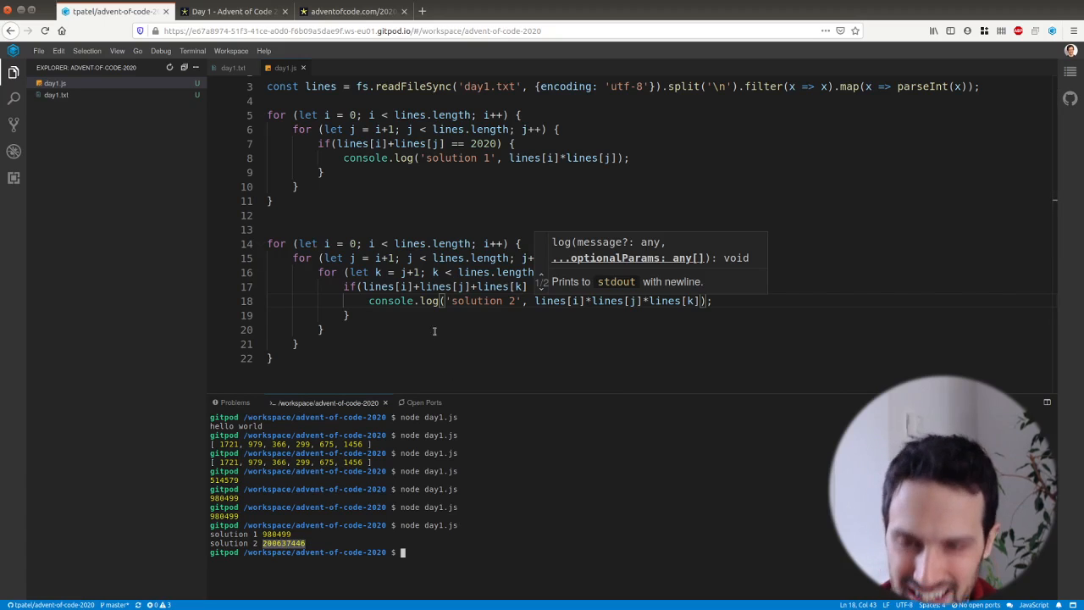
Step: Enter and submit 200637446 for Part Two, earning both stars, then view the leaderboard
{"action": "left_click", "coordinate": [229, 11]}
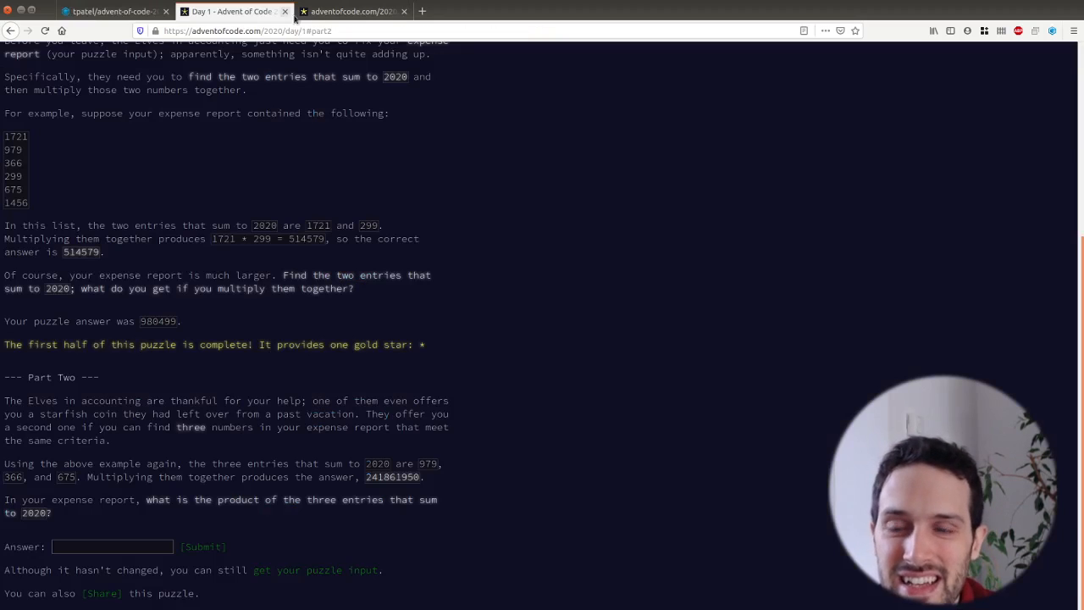
{"action": "type", "text": "200637446"}
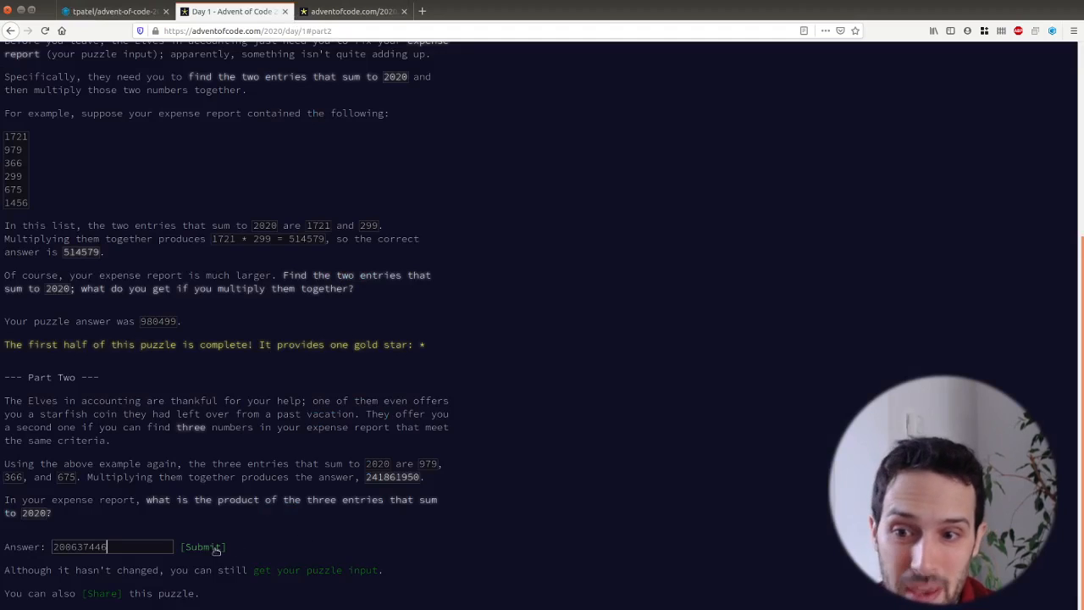
{"action": "left_click", "coordinate": [202, 546]}
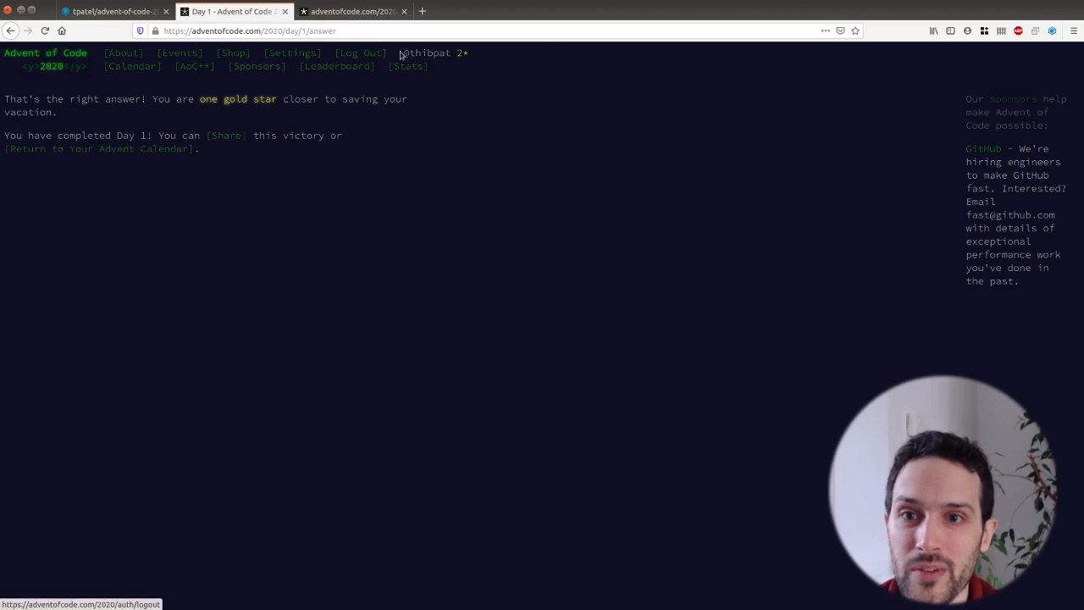
{"action": "left_click", "coordinate": [336, 67]}
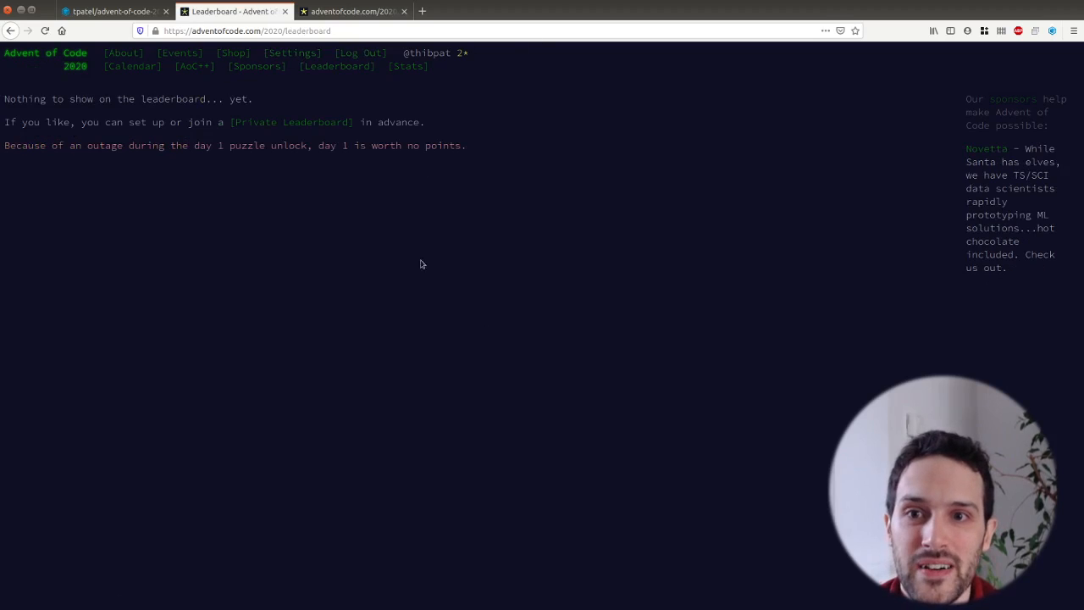
{"action": "mouse_move", "coordinate": [311, 122]}
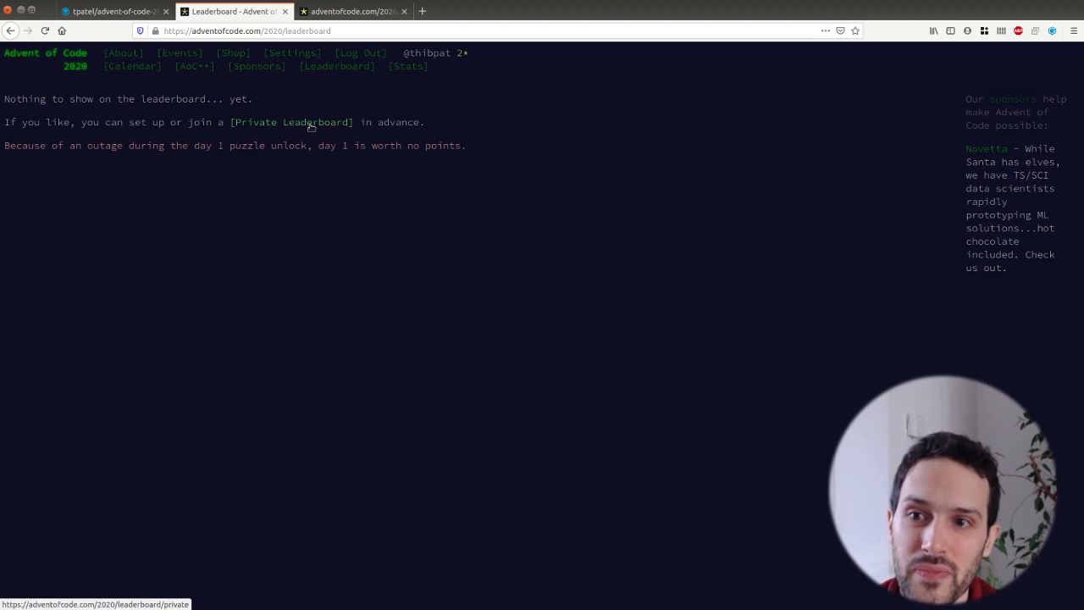
{"action": "mouse_move", "coordinate": [428, 210]}
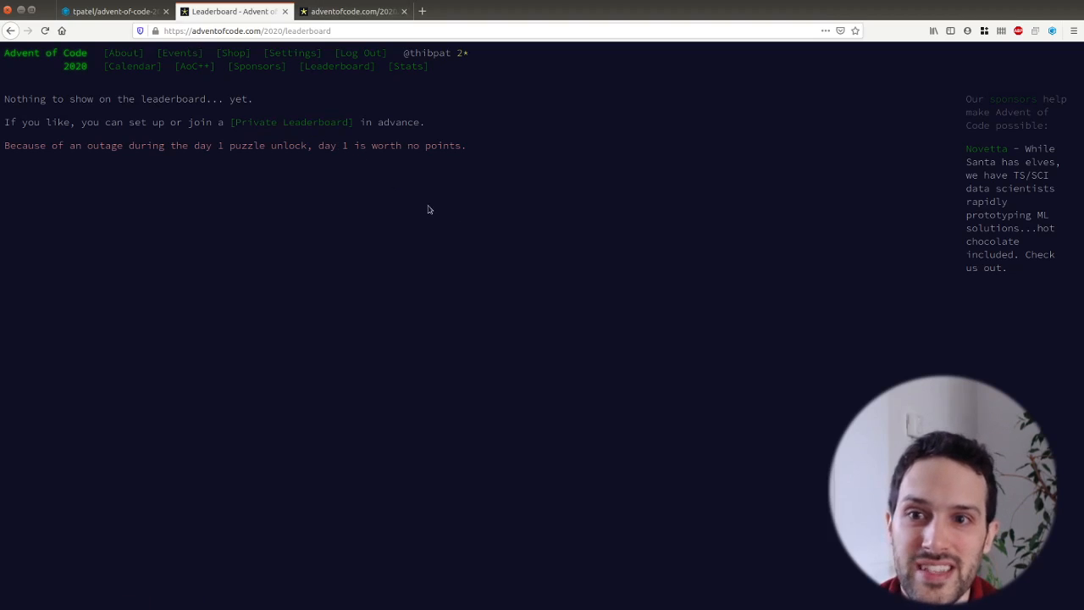